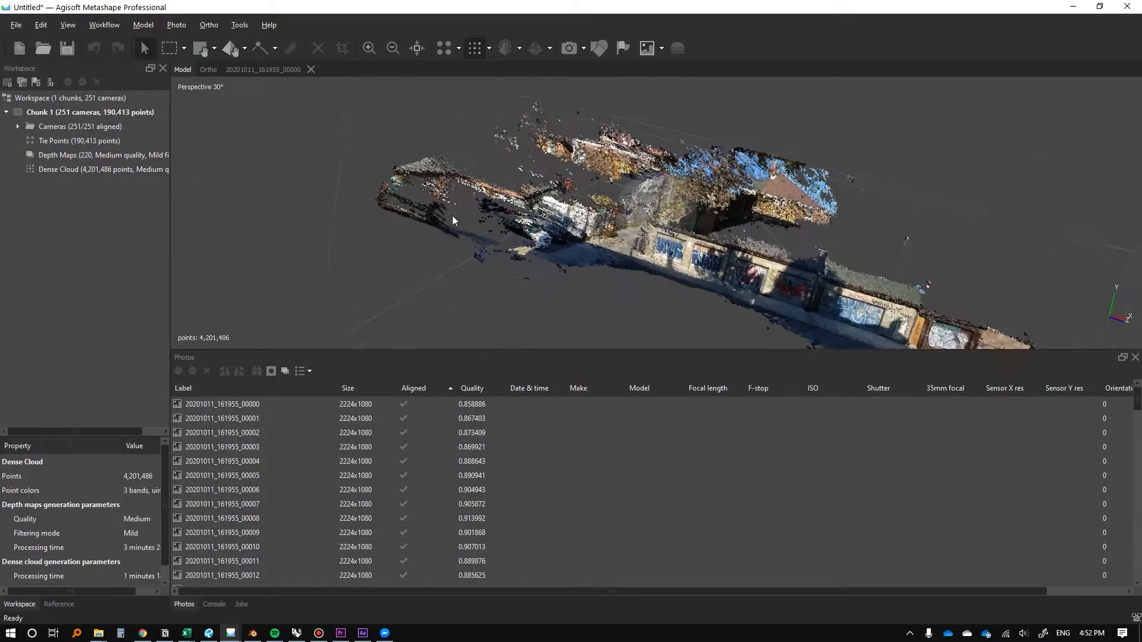
Orbit the street point cloud to view it from above and from another angle
{"action": "left_click_drag", "start_coordinate": [452, 221], "coordinate": [495, 233]}
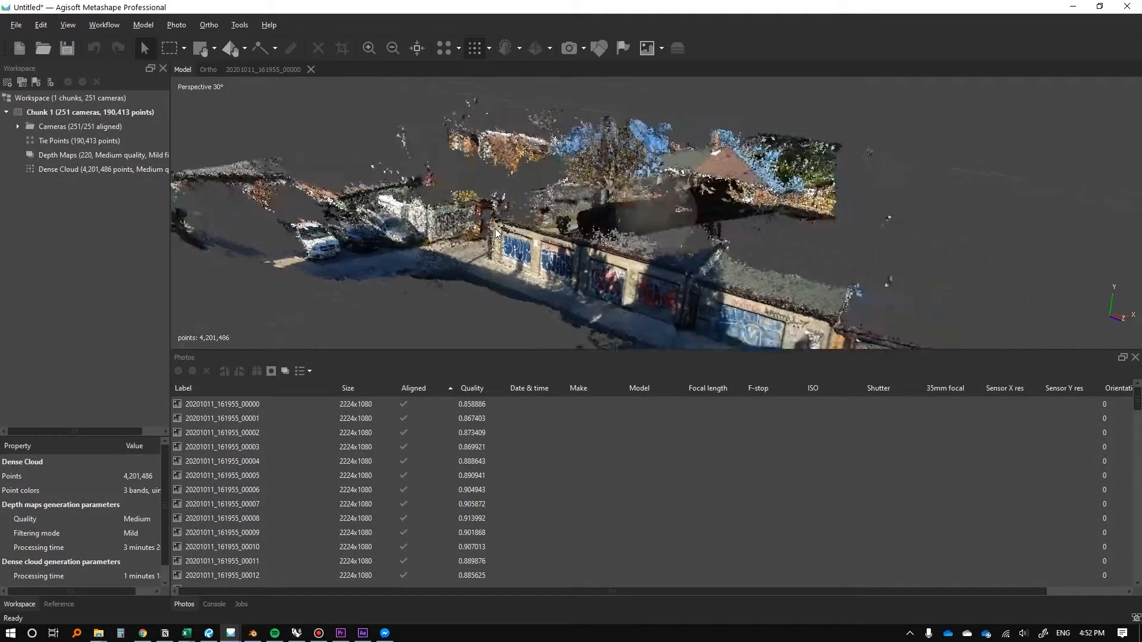
{"action": "left_click_drag", "start_coordinate": [495, 233], "coordinate": [603, 271]}
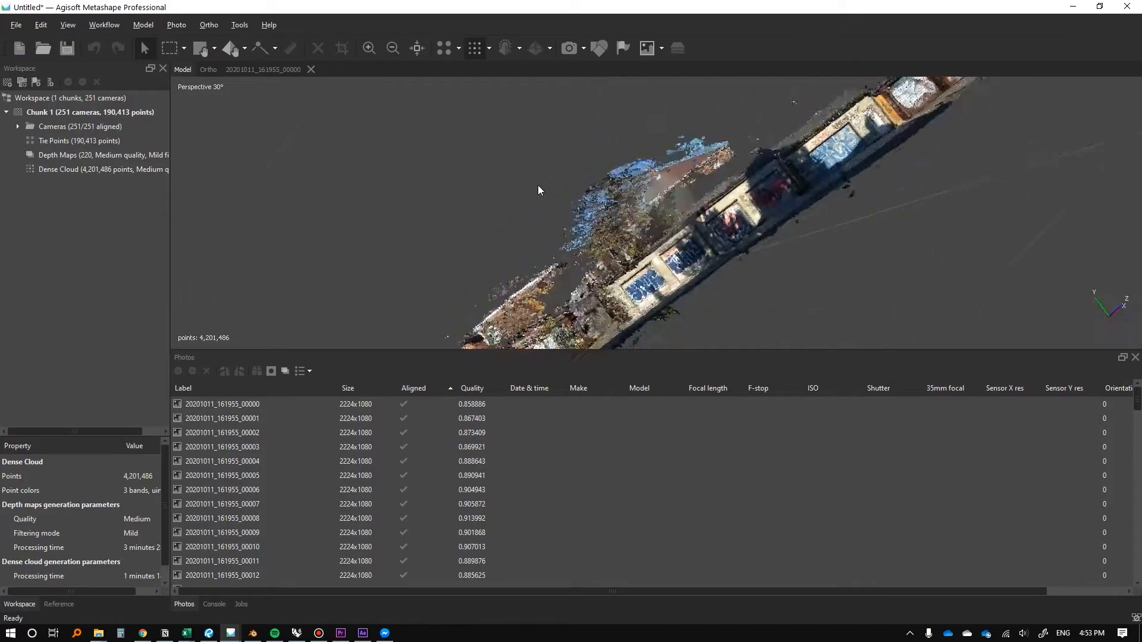
{"action": "left_click_drag", "start_coordinate": [539, 191], "coordinate": [572, 288]}
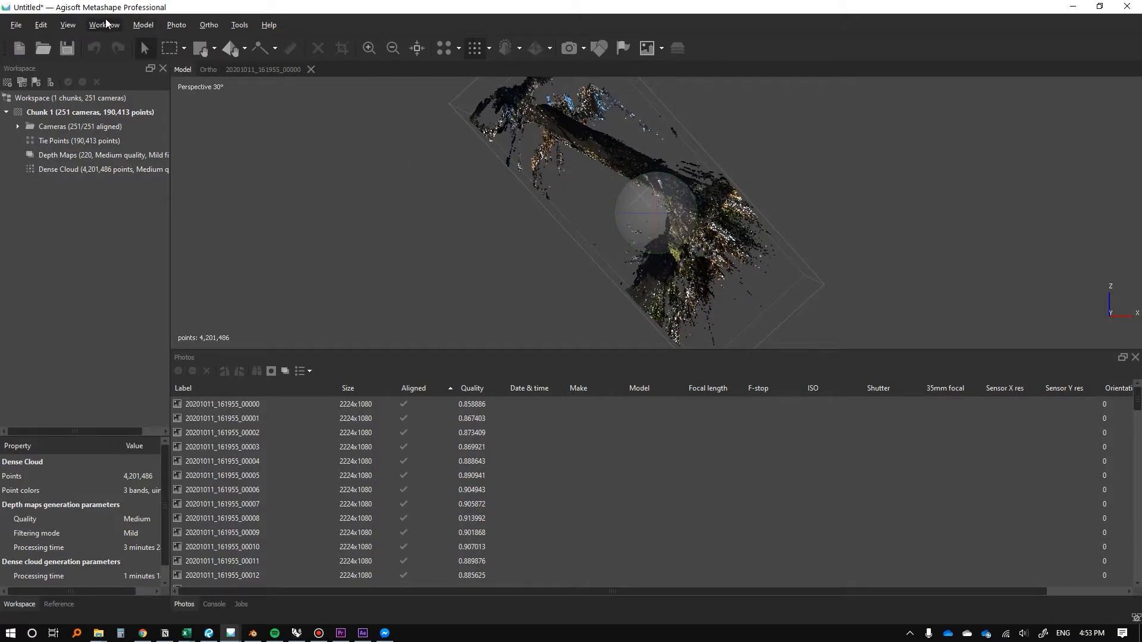
Rotate the whole chunk with Rotate Object, dragging the trackball to a new orientation
{"action": "left_click", "coordinate": [142, 24]}
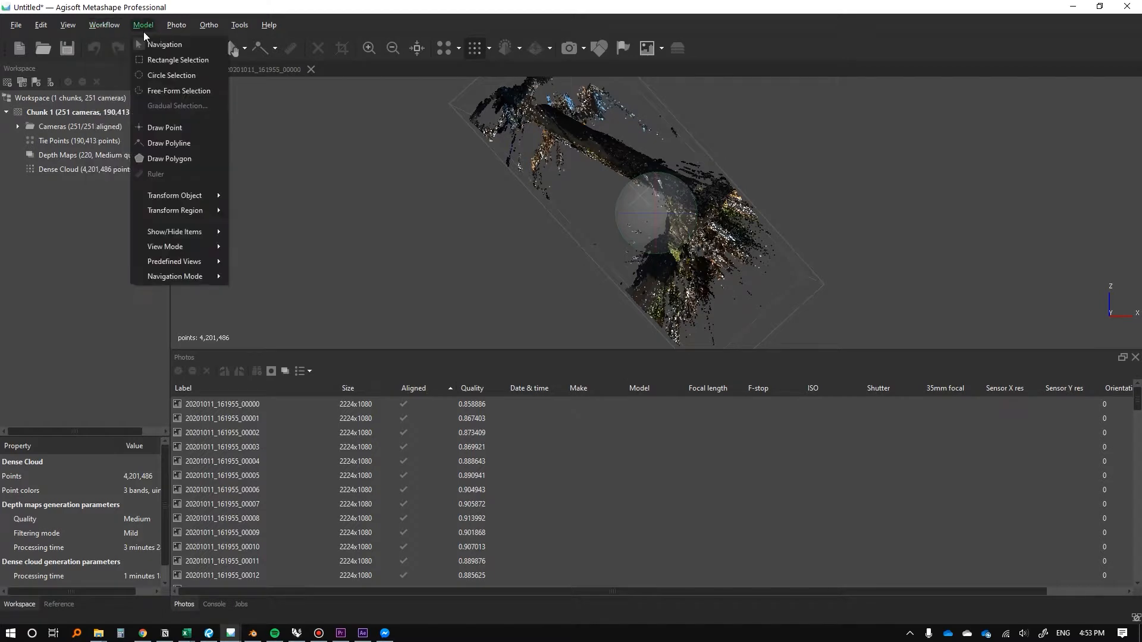
{"action": "mouse_move", "coordinate": [175, 210]}
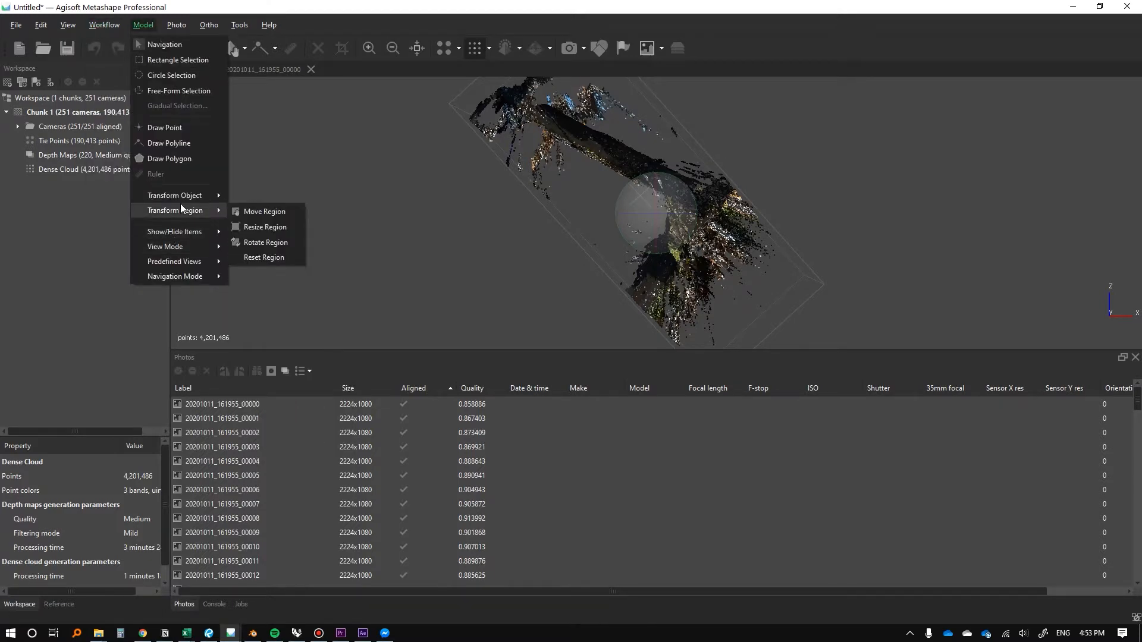
{"action": "mouse_move", "coordinate": [175, 195]}
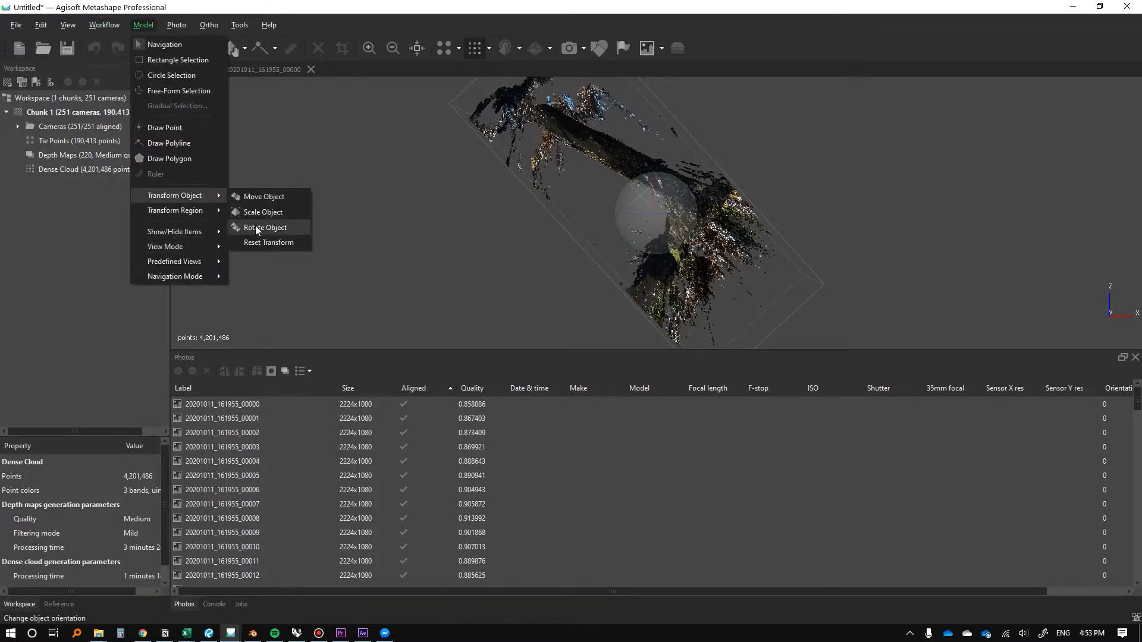
{"action": "left_click", "coordinate": [264, 228]}
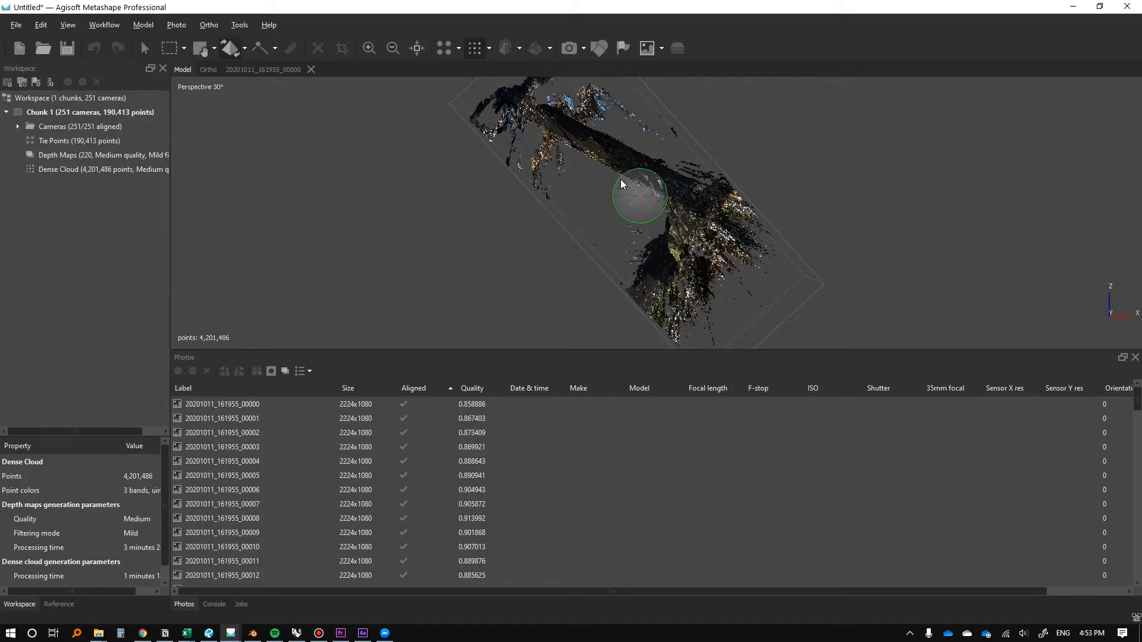
{"action": "mouse_move", "coordinate": [617, 185]}
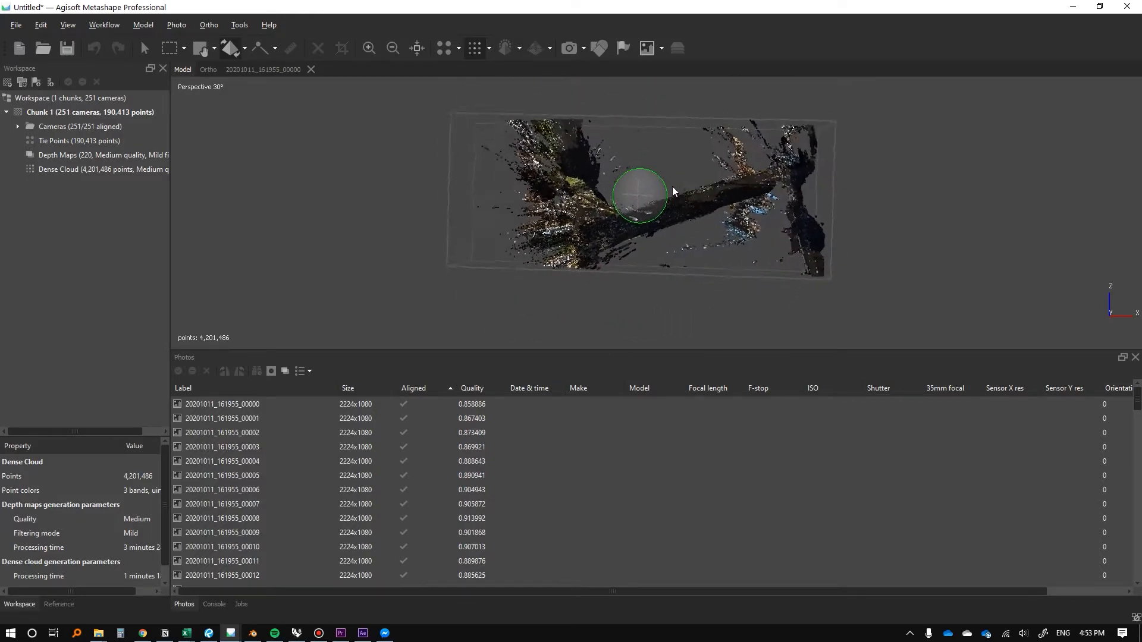
{"action": "left_click_drag", "start_coordinate": [670, 190], "coordinate": [681, 202]}
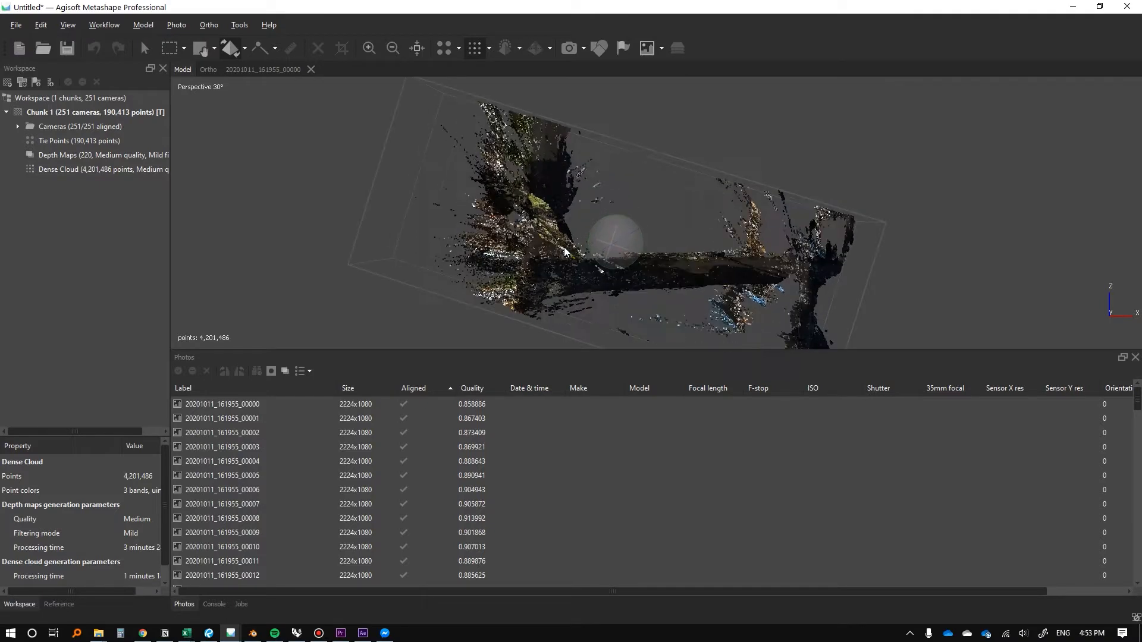
Drag the rotate trackball until the graffiti wall stands upright and the street runs level
{"action": "left_click", "coordinate": [103, 24]}
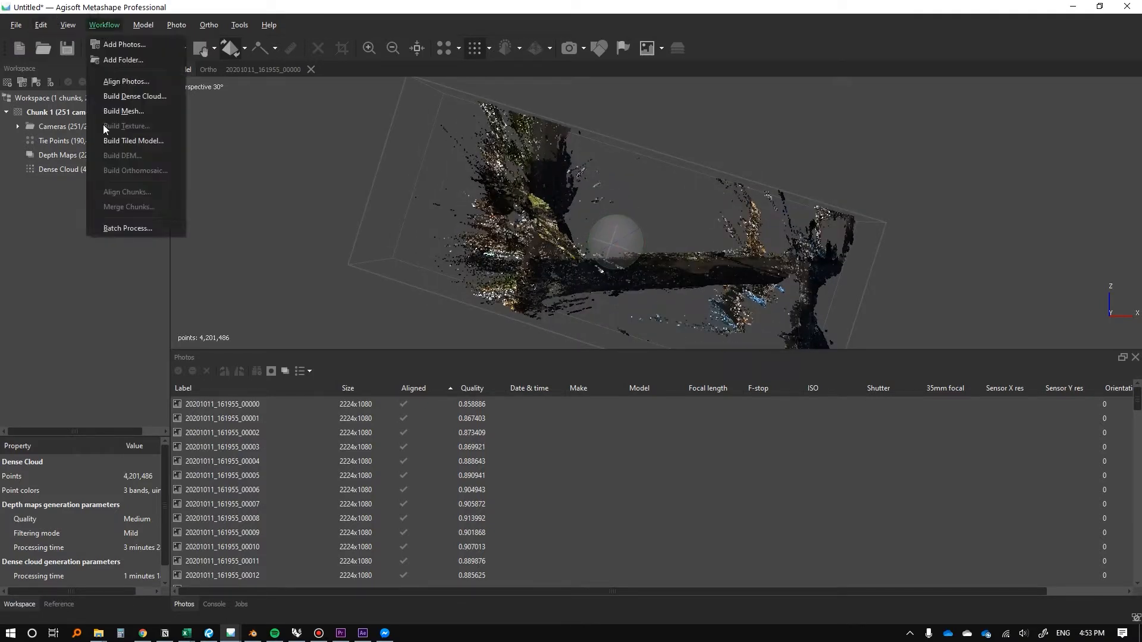
{"action": "mouse_move", "coordinate": [113, 28]}
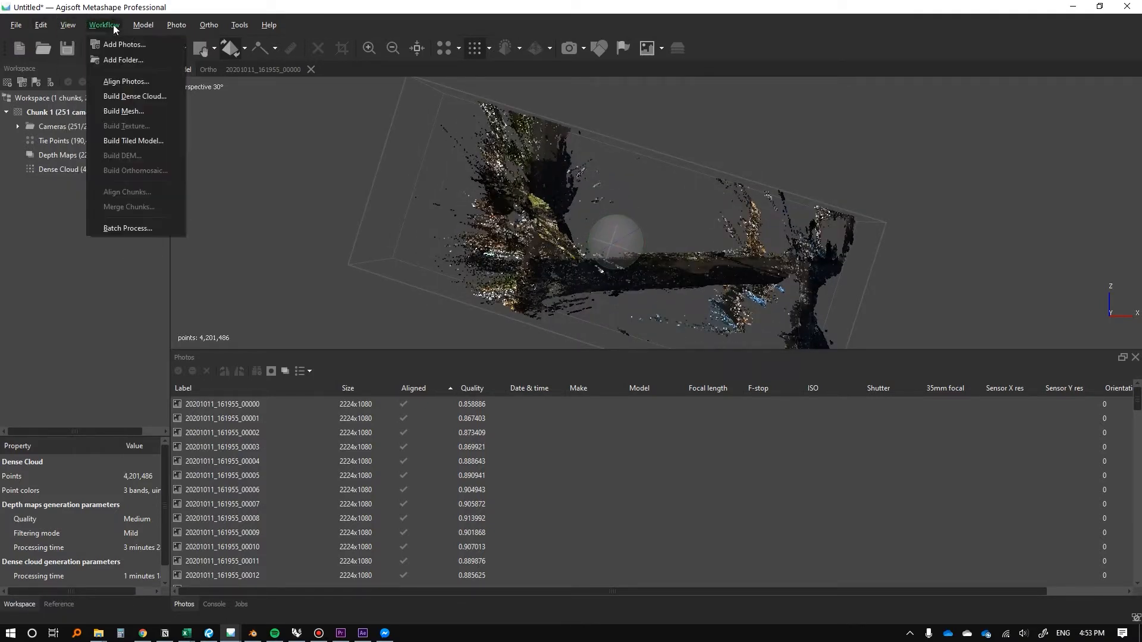
{"action": "left_click", "coordinate": [142, 25]}
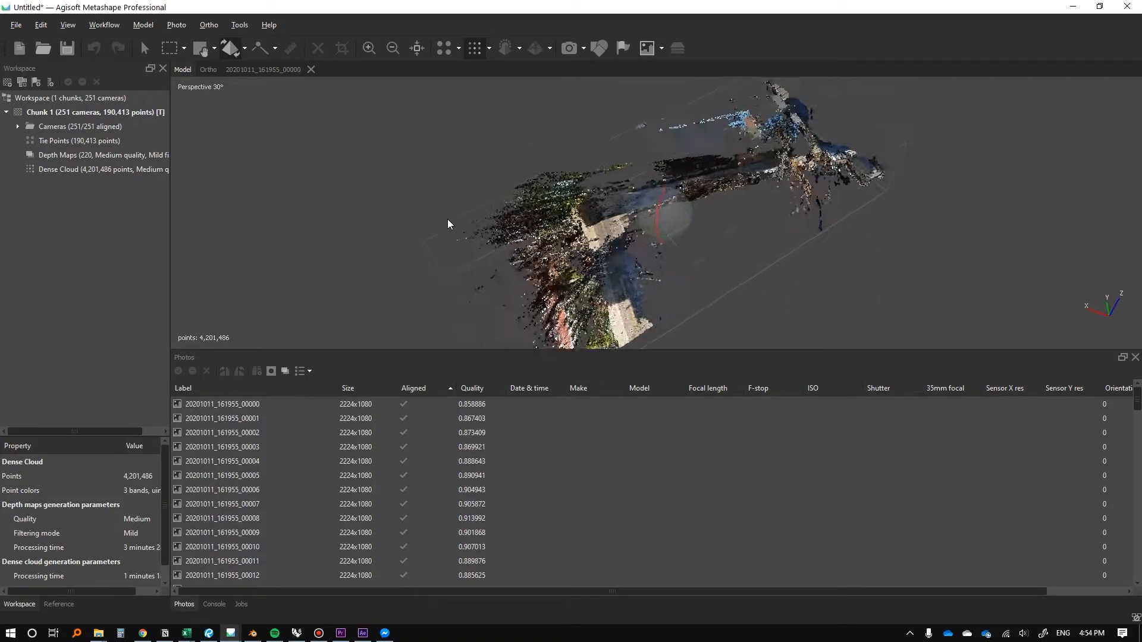
{"action": "left_click_drag", "start_coordinate": [447, 224], "coordinate": [786, 286]}
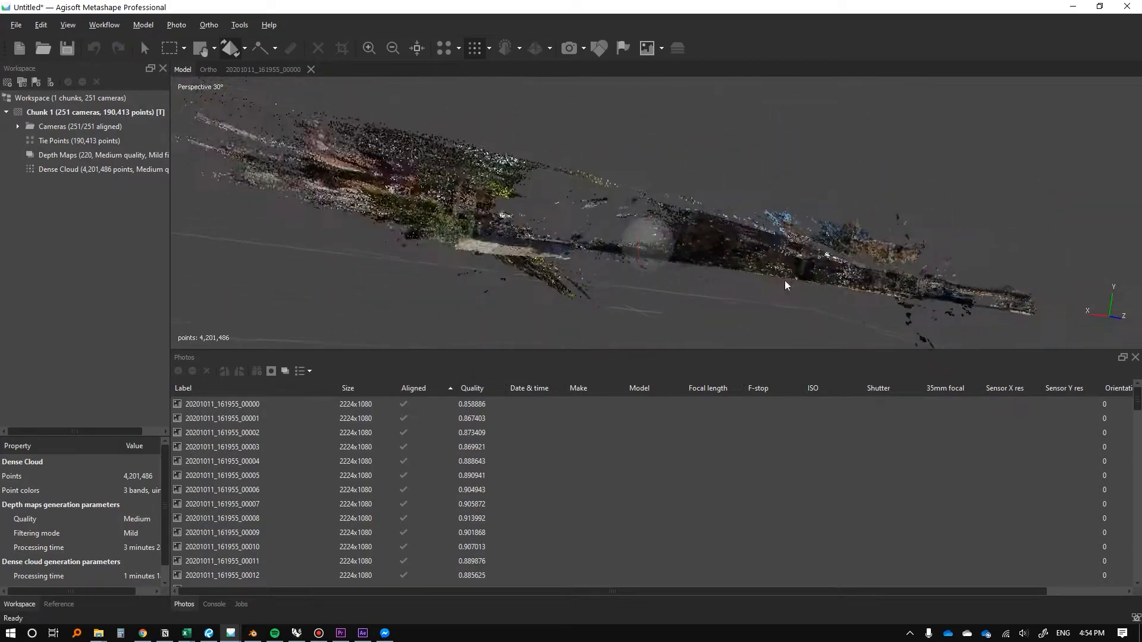
{"action": "left_click_drag", "start_coordinate": [785, 285], "coordinate": [419, 171]}
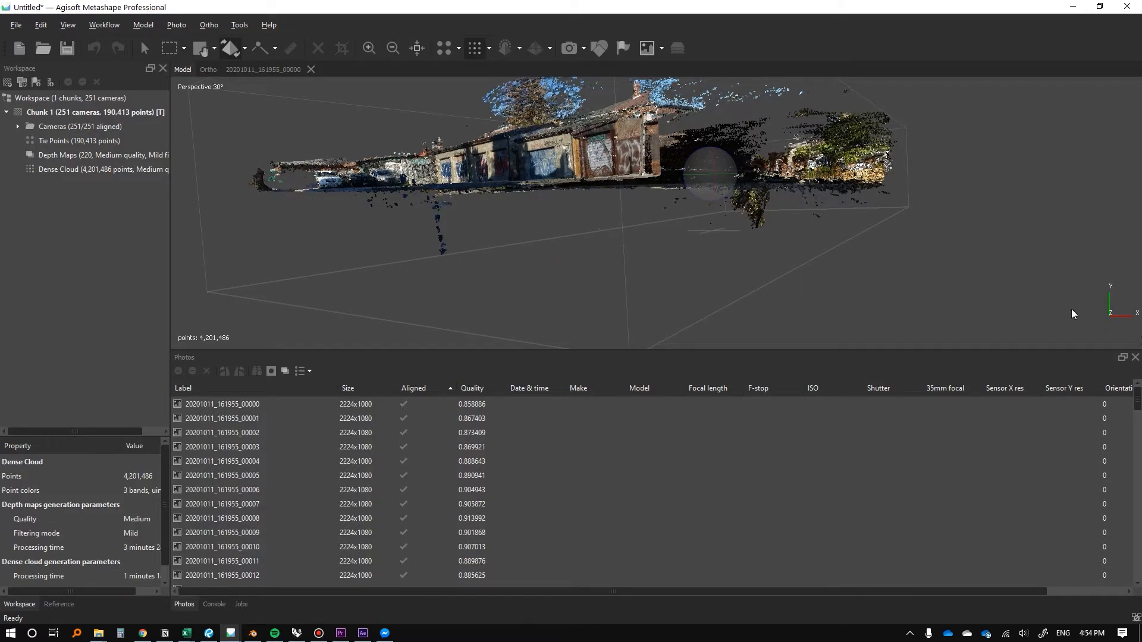
Reset the chunk transform via Reset Transform and confirm in the Reset Chunk 1 dialog
{"action": "left_click", "coordinate": [104, 24]}
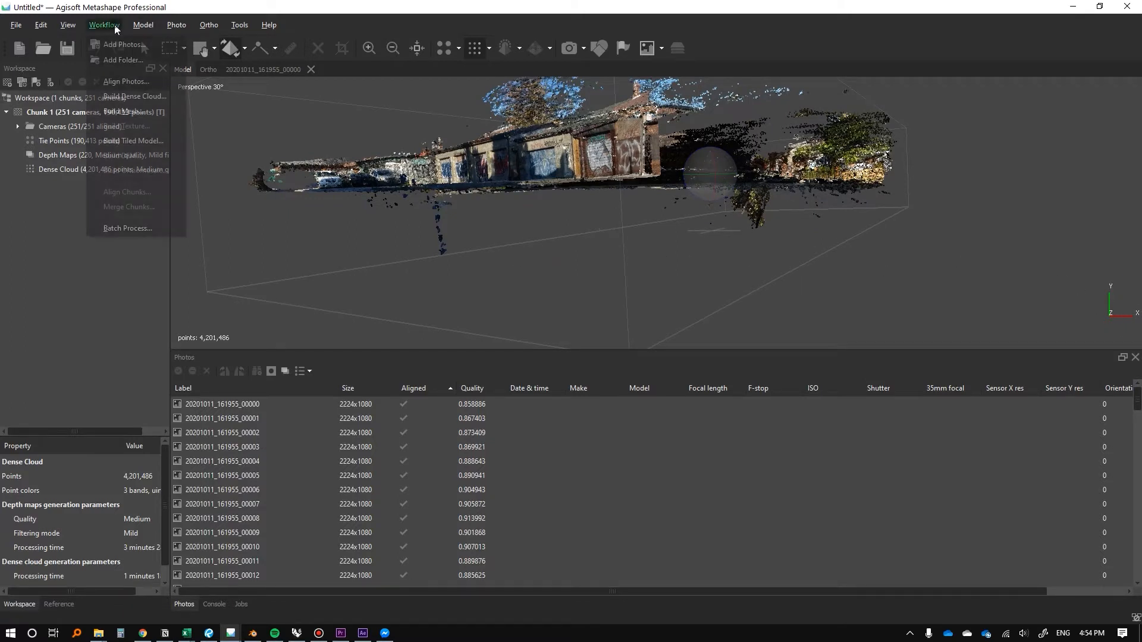
{"action": "left_click", "coordinate": [143, 25]}
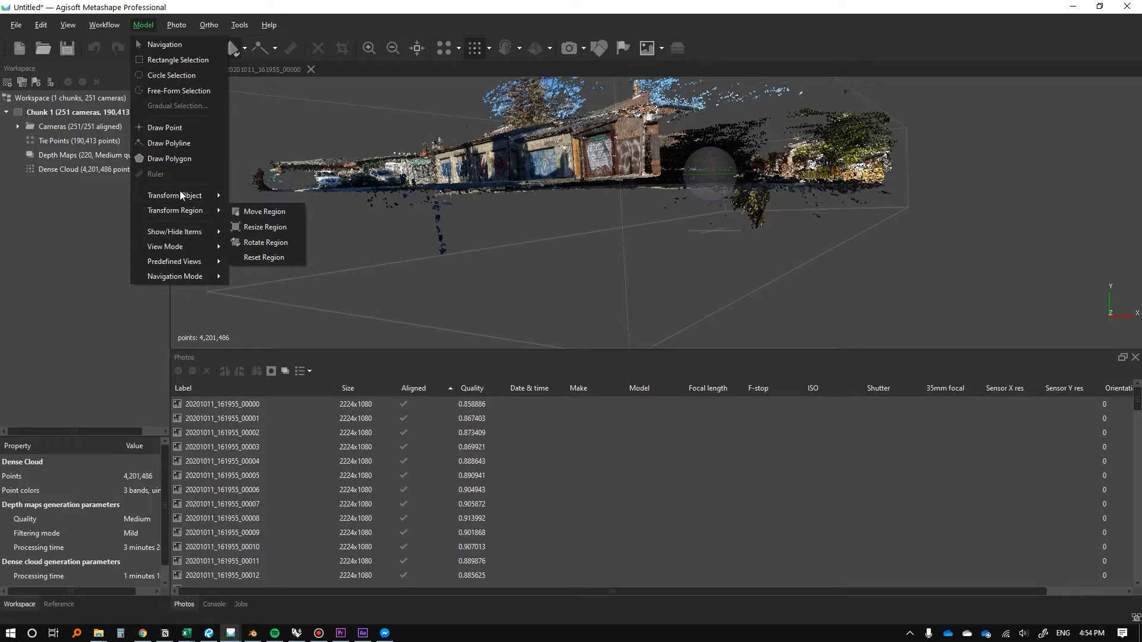
{"action": "left_click", "coordinate": [264, 257]}
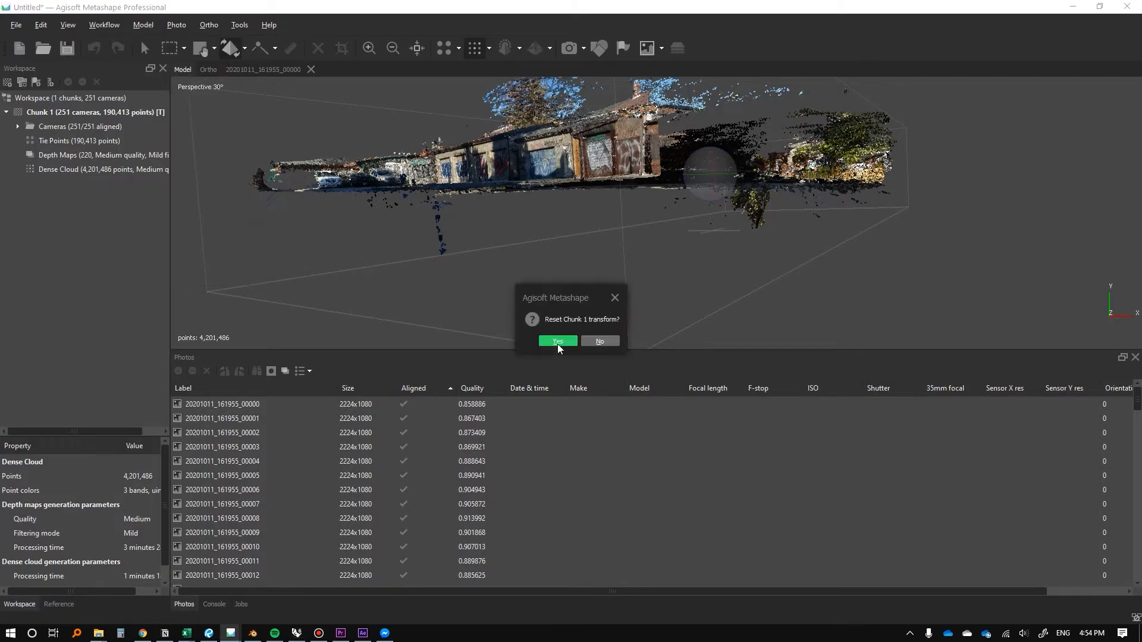
{"action": "left_click", "coordinate": [557, 342]}
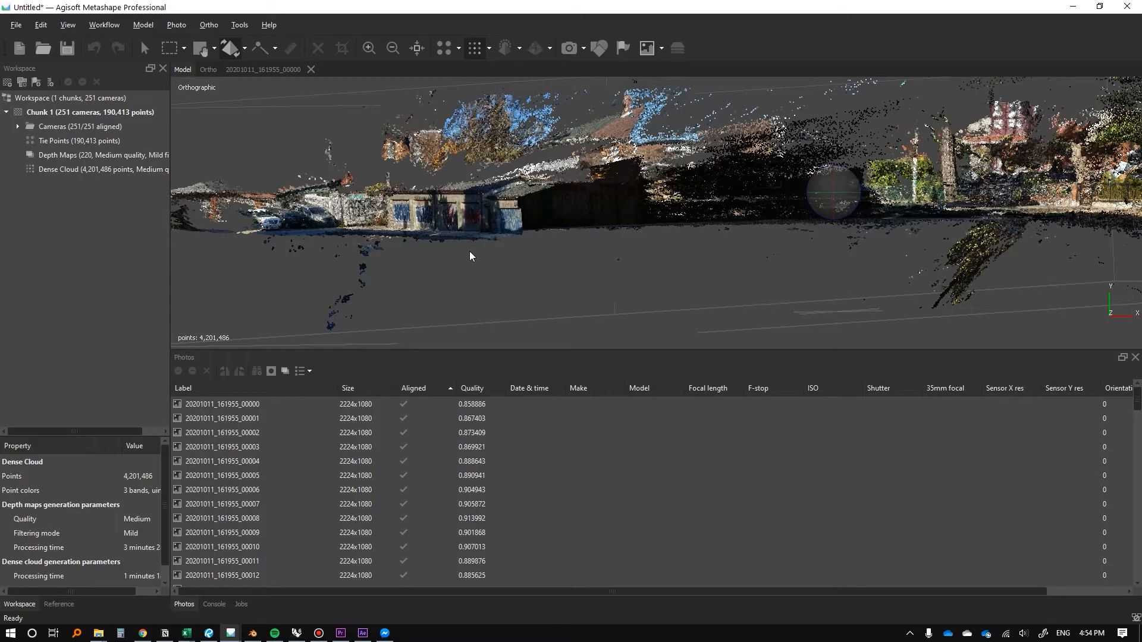
{"action": "left_click_drag", "start_coordinate": [470, 257], "coordinate": [455, 239]}
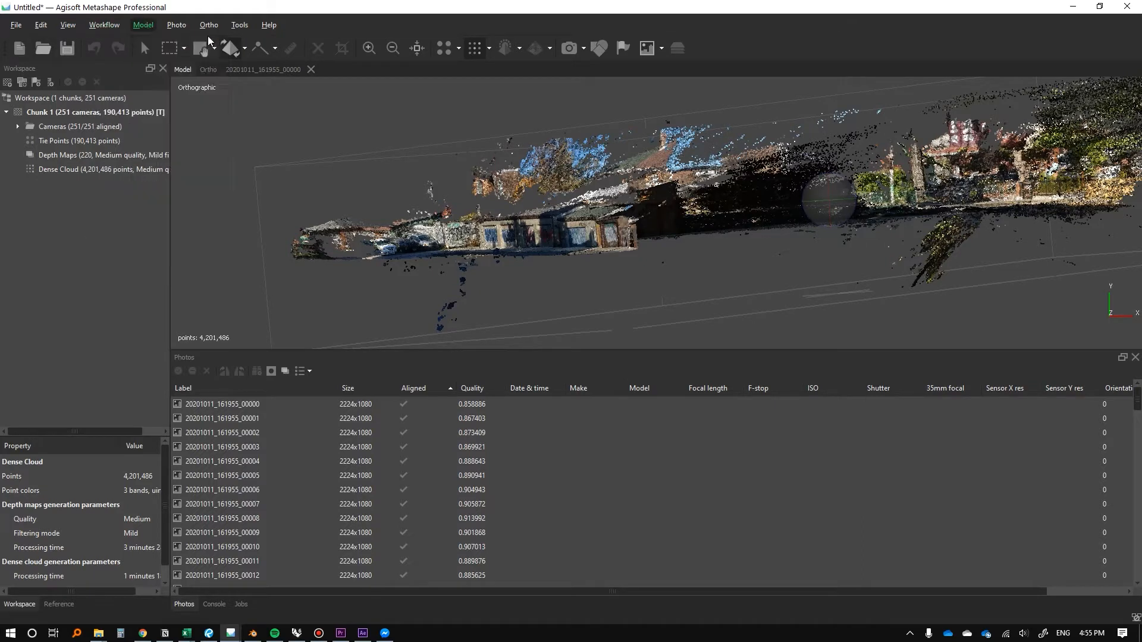
{"action": "left_click", "coordinate": [143, 24]}
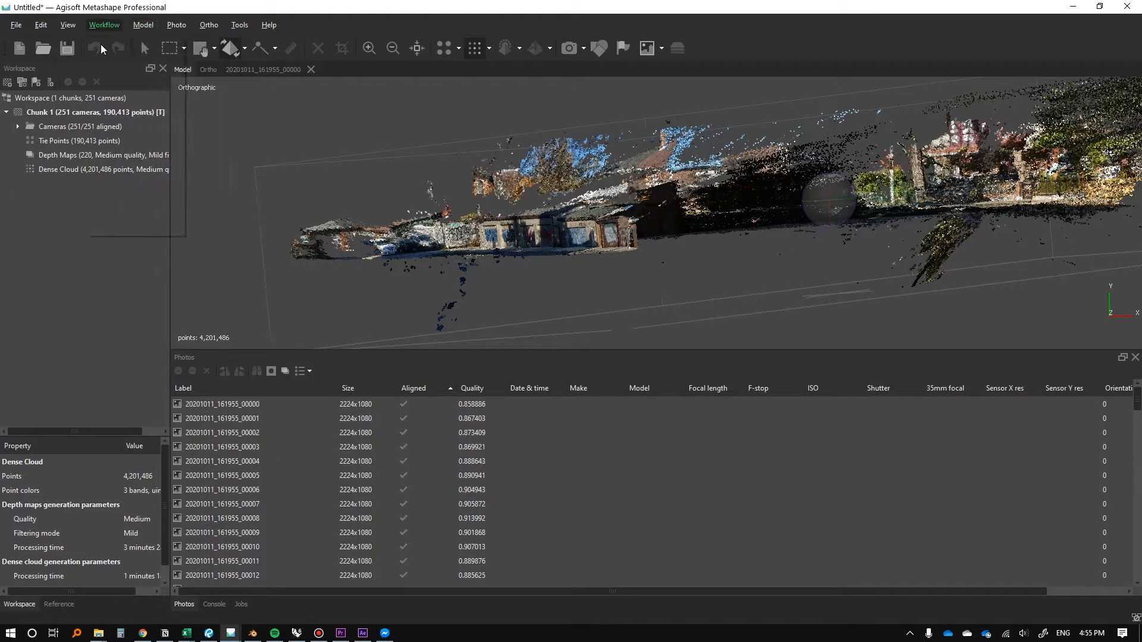
{"action": "left_click", "coordinate": [143, 24]}
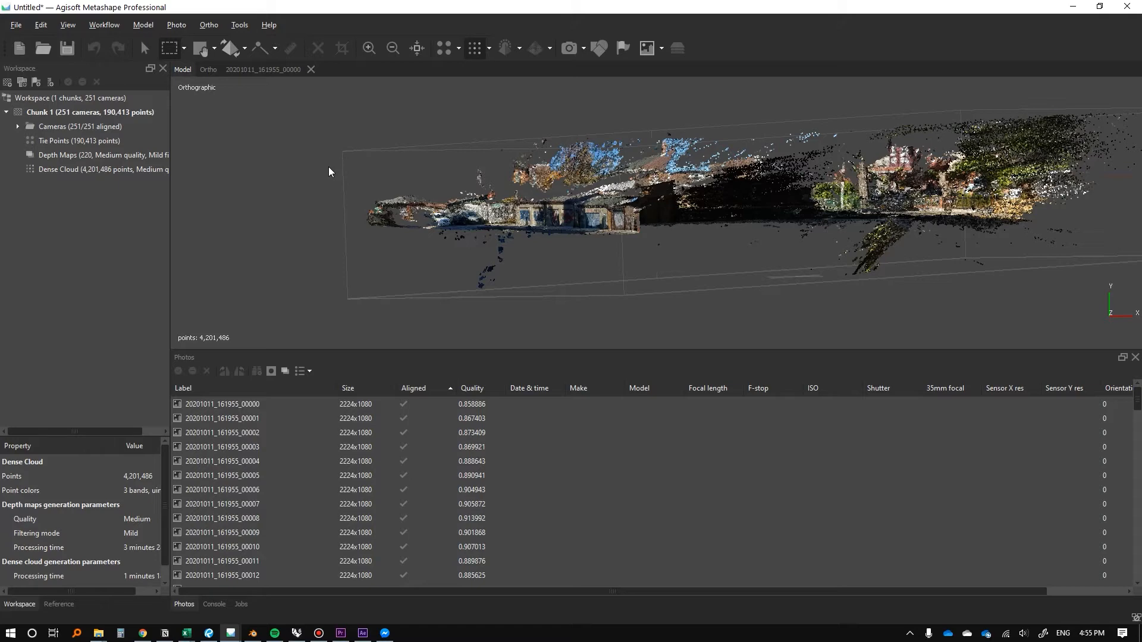
{"action": "mouse_move", "coordinate": [391, 302]}
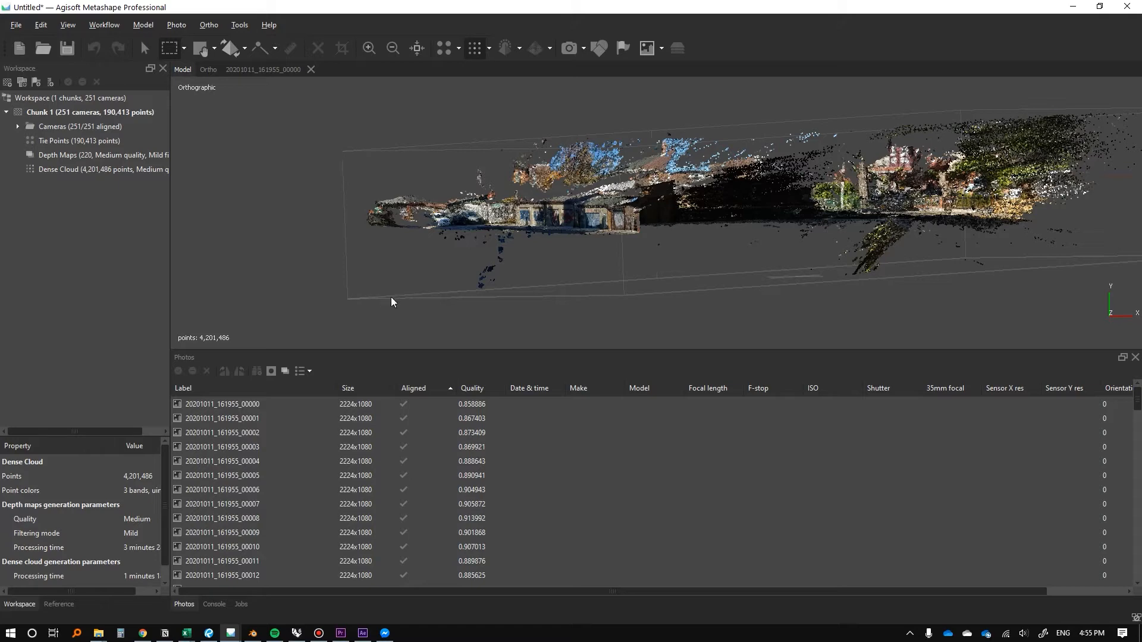
Box-select the stray points below the street and delete them, leaving 4,197,962 points
{"action": "left_click_drag", "start_coordinate": [391, 302], "coordinate": [519, 316]}
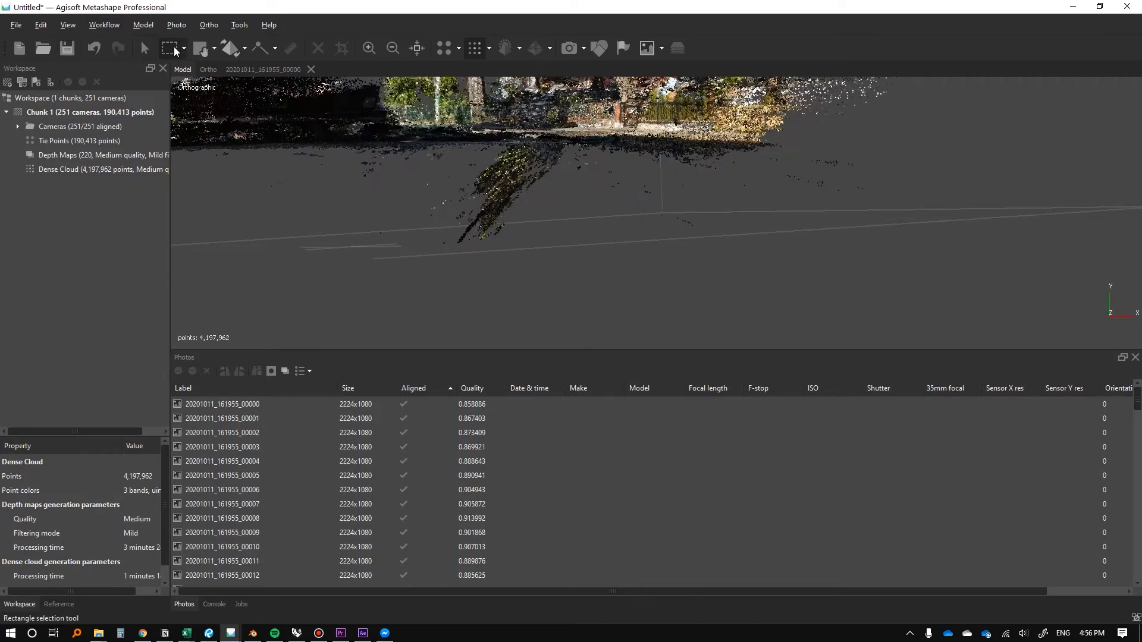
Outline the stray cluster with Free-Form Selection and delete it, leaving 4,087,020 points
{"action": "left_click", "coordinate": [183, 48]}
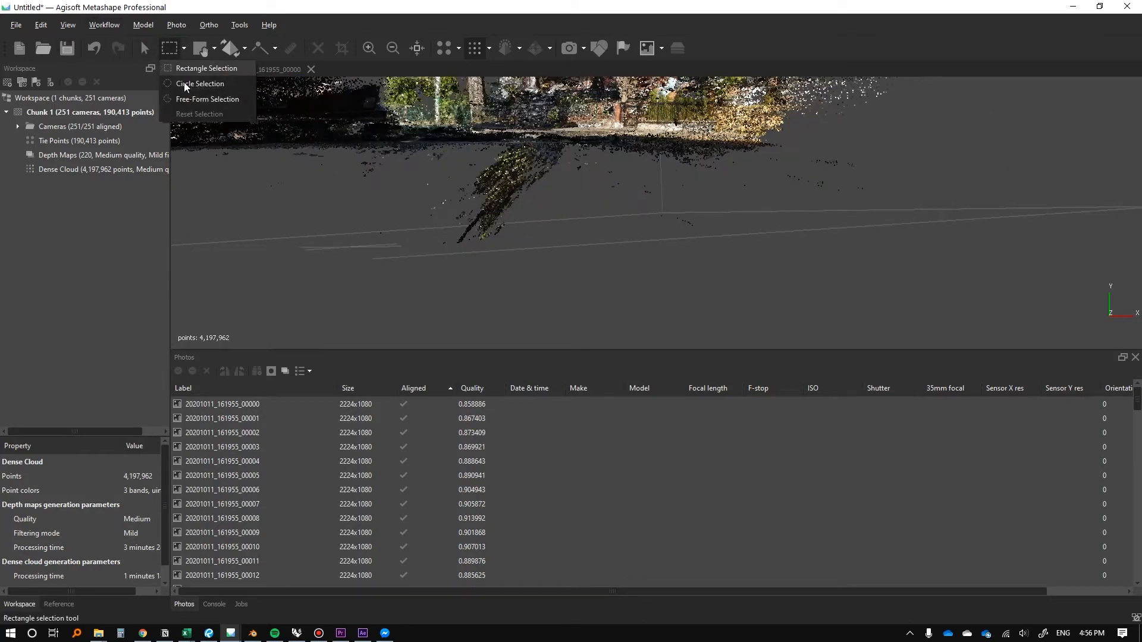
{"action": "left_click", "coordinate": [198, 84]}
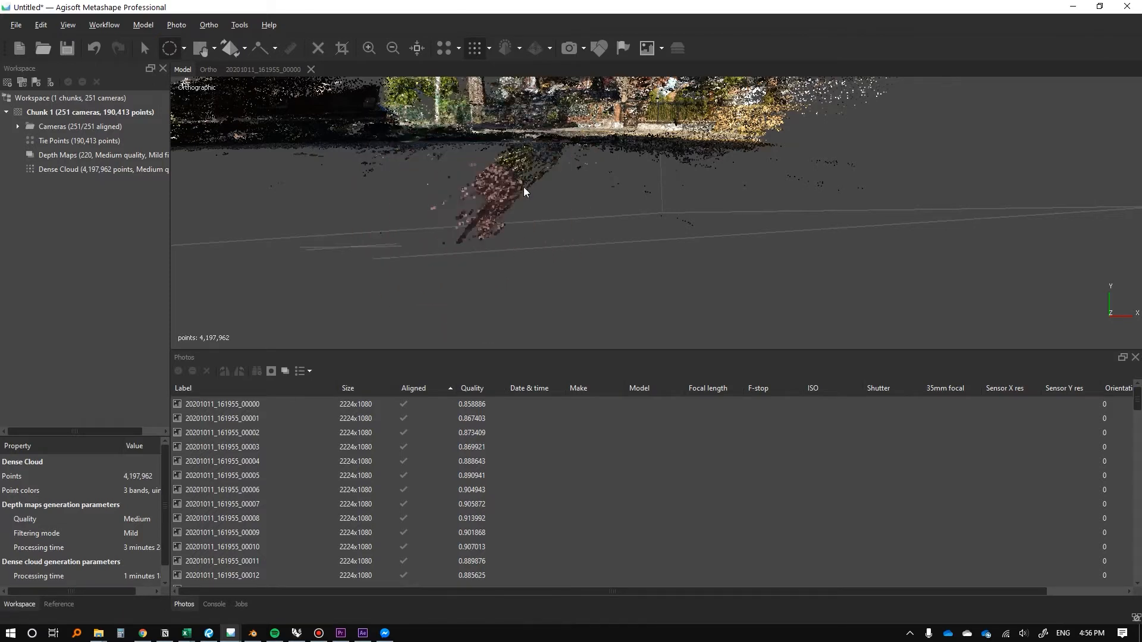
{"action": "left_click", "coordinate": [185, 47]}
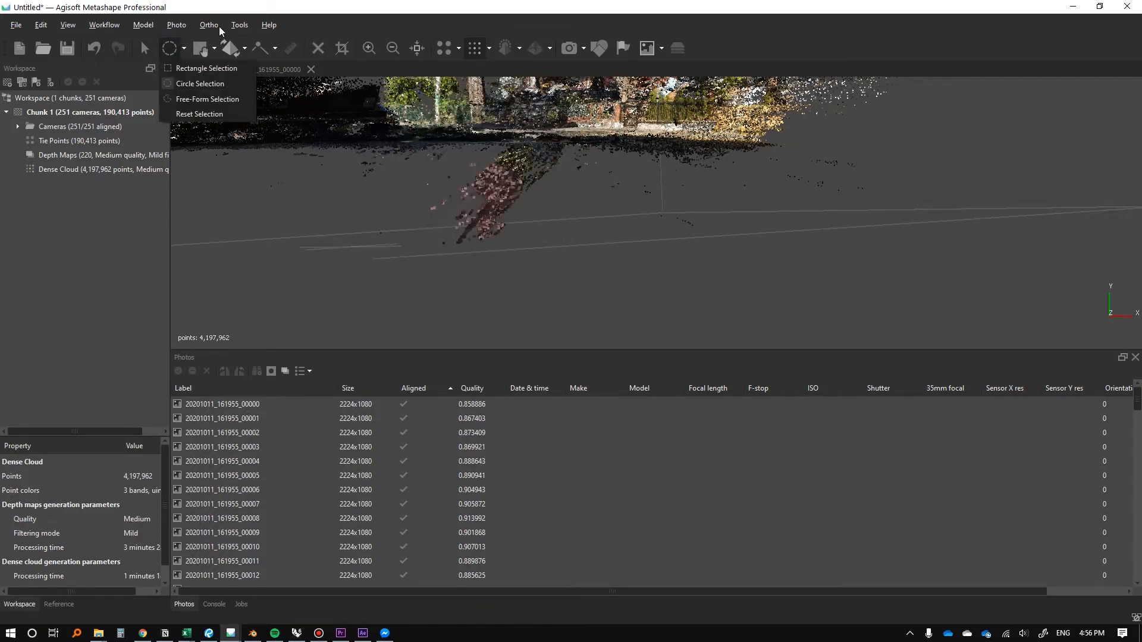
{"action": "left_click", "coordinate": [176, 25]}
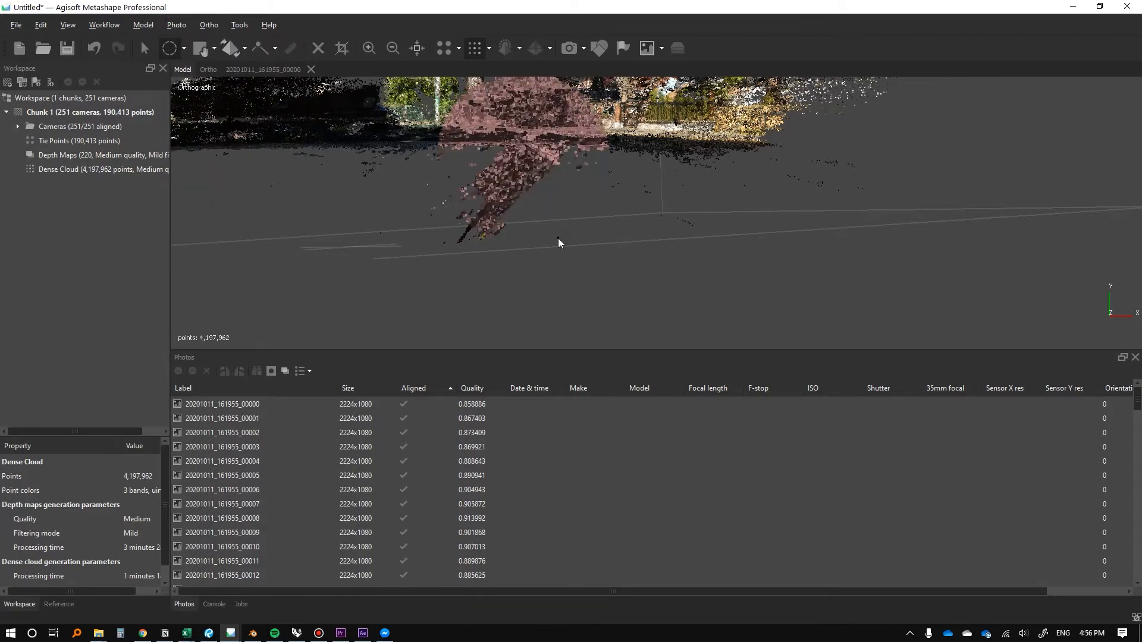
{"action": "left_click", "coordinate": [182, 47]}
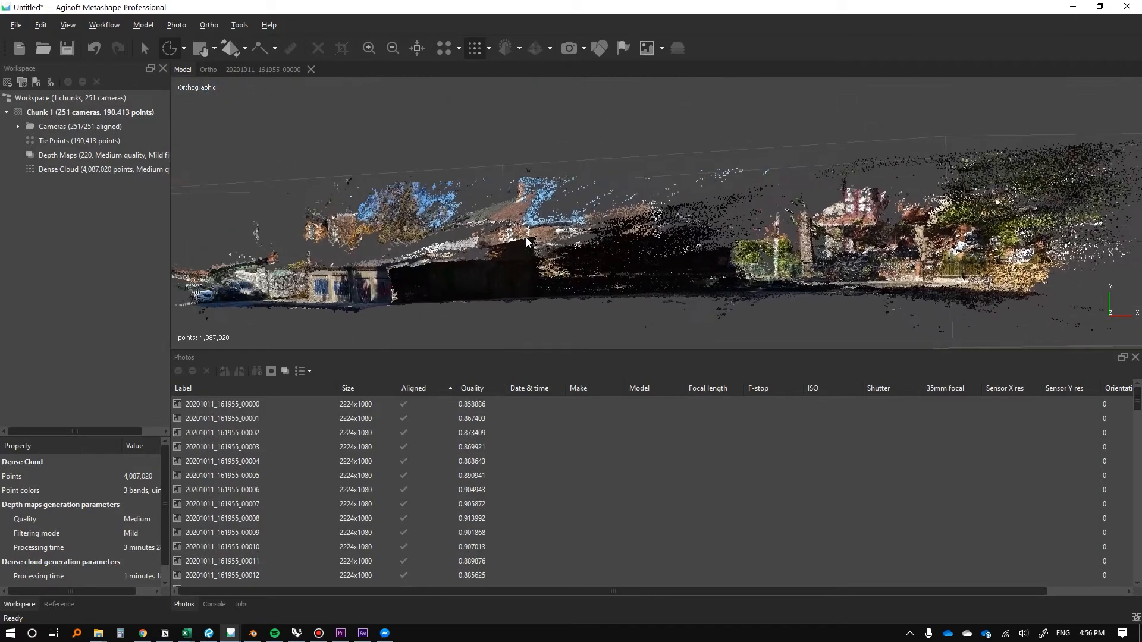
{"action": "left_click_drag", "start_coordinate": [528, 243], "coordinate": [437, 196]}
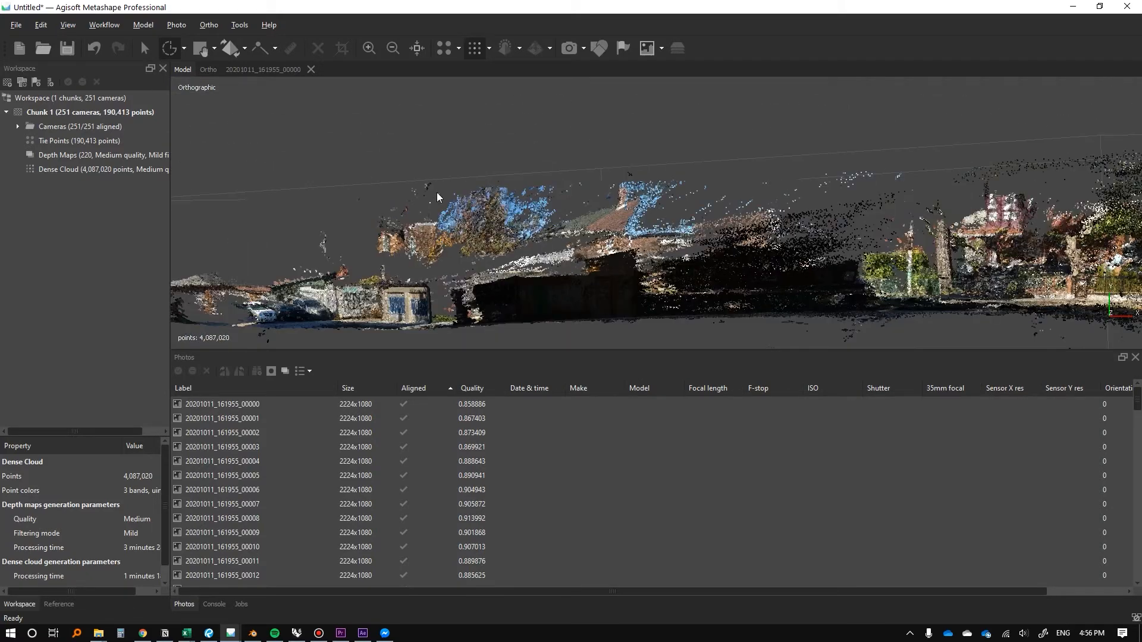
Select Points by Color using a screen-sampled sky blue to select the sky points
{"action": "left_click", "coordinate": [239, 24]}
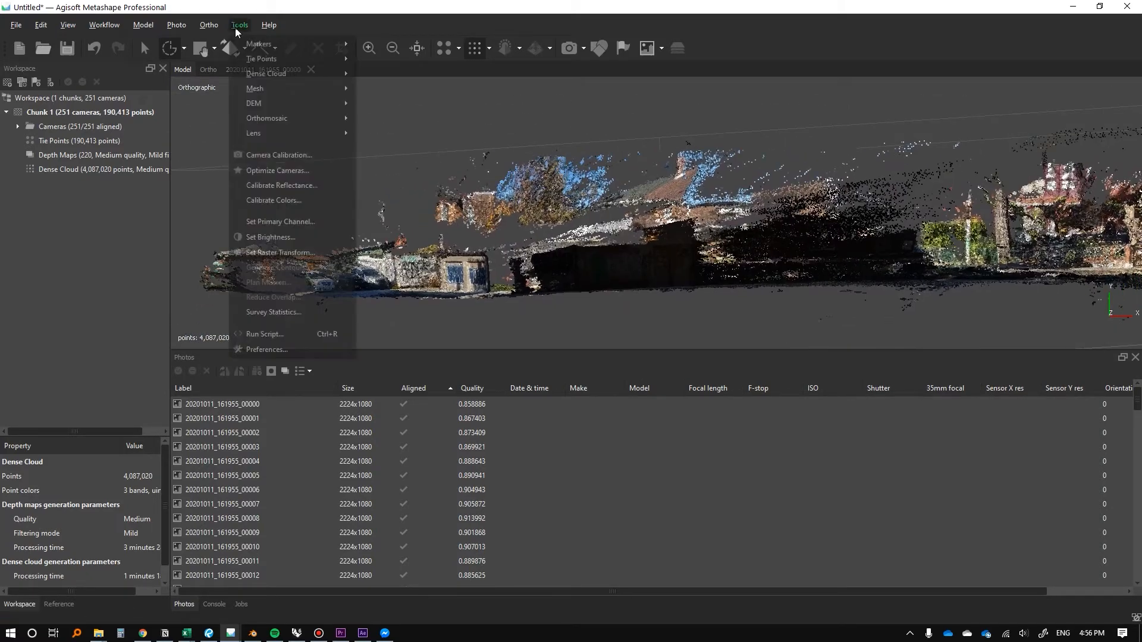
{"action": "mouse_move", "coordinate": [265, 72]}
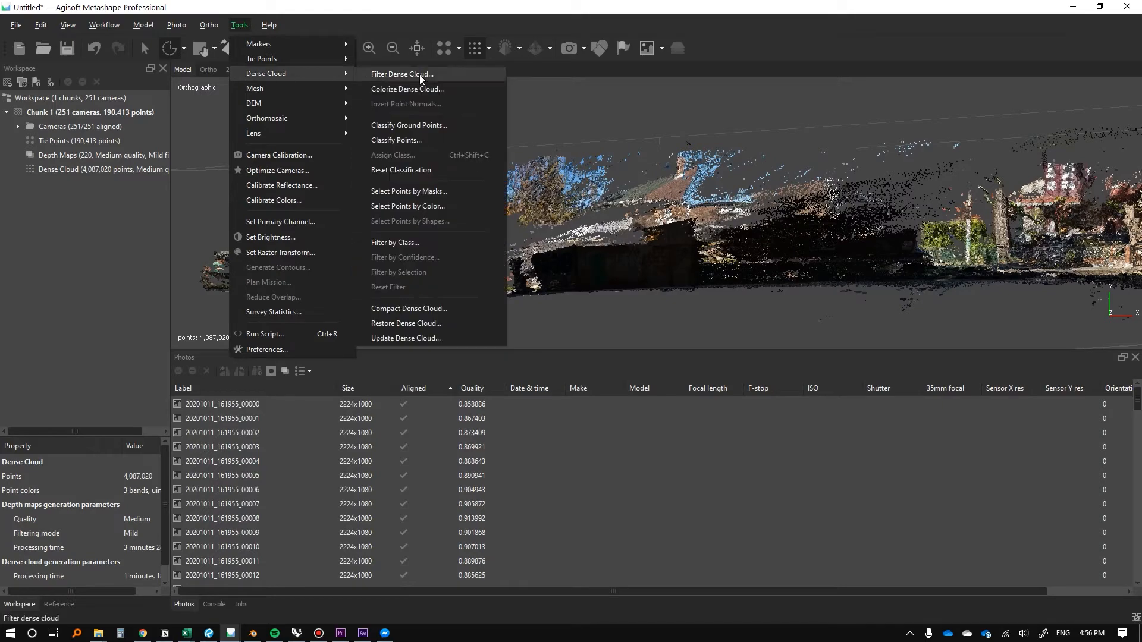
{"action": "left_click", "coordinate": [407, 206]}
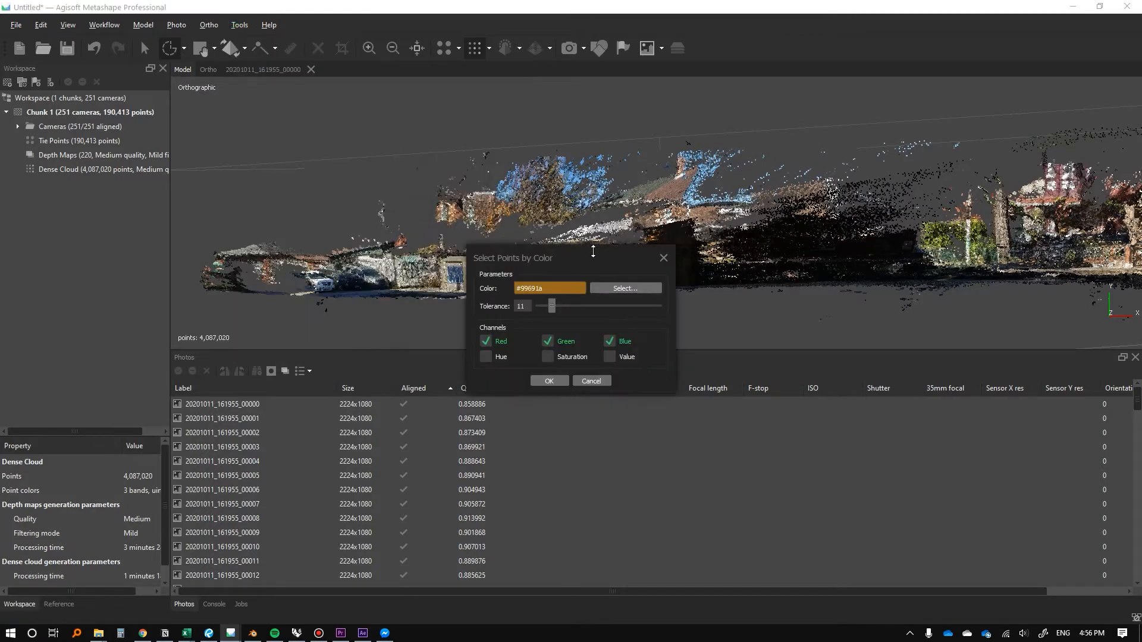
{"action": "left_click", "coordinate": [623, 288]}
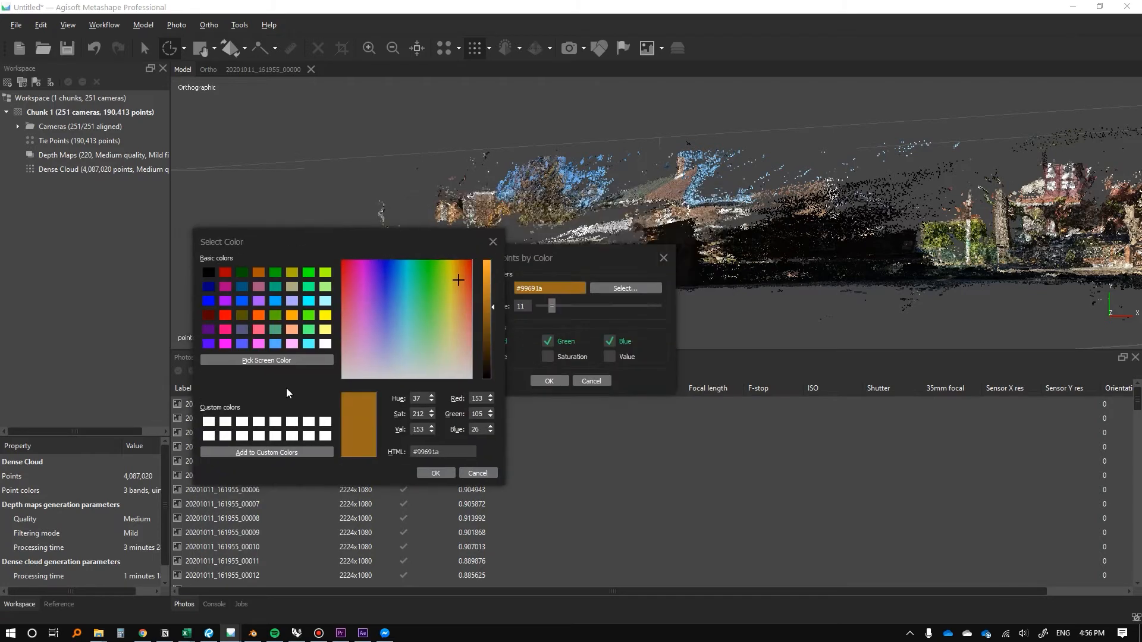
{"action": "left_click", "coordinate": [265, 359]}
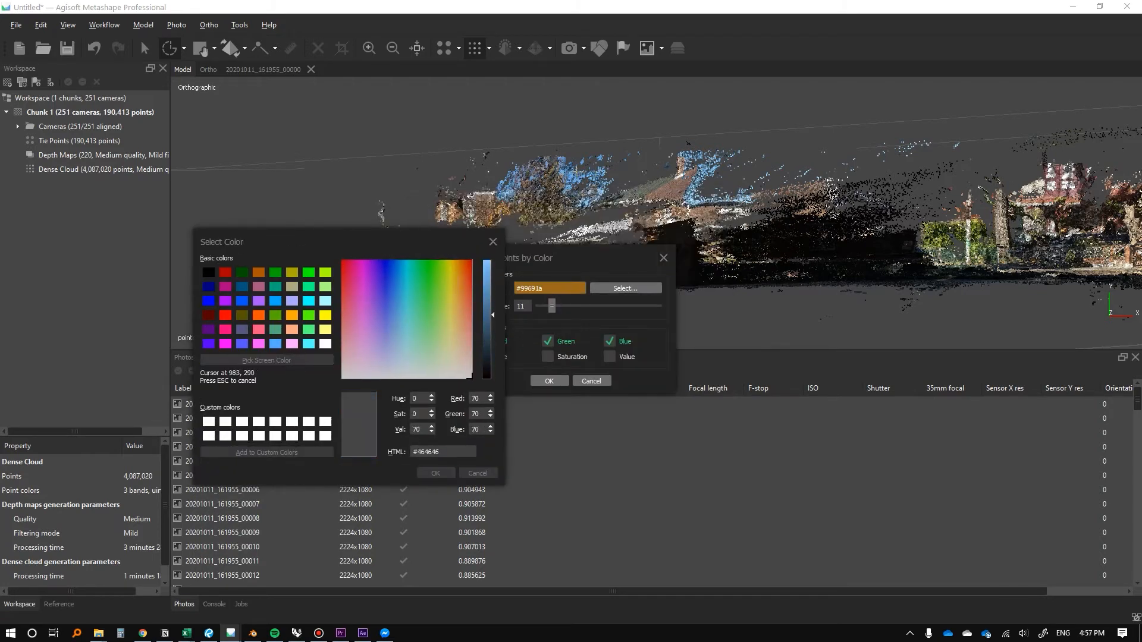
{"action": "left_click", "coordinate": [265, 359]}
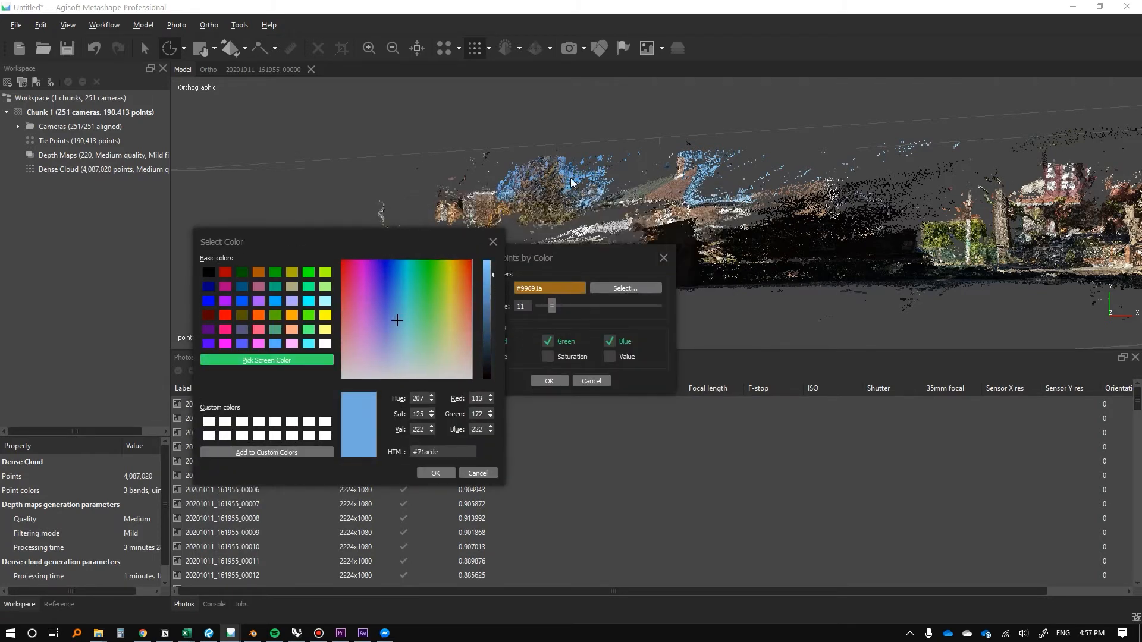
{"action": "left_click", "coordinate": [436, 472]}
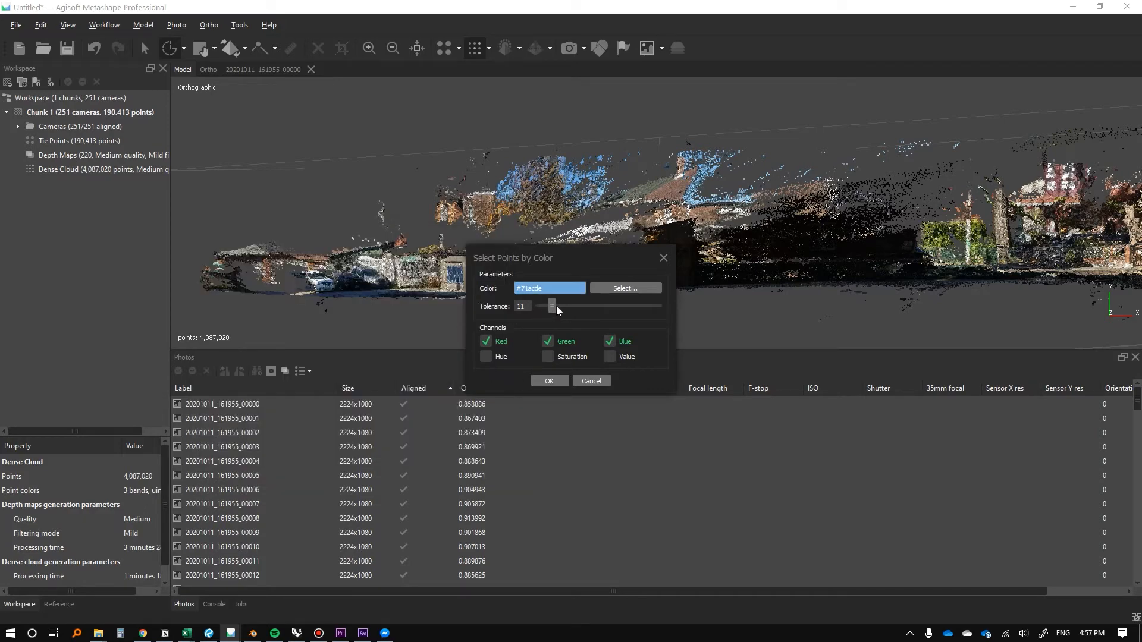
{"action": "left_click", "coordinate": [591, 380]}
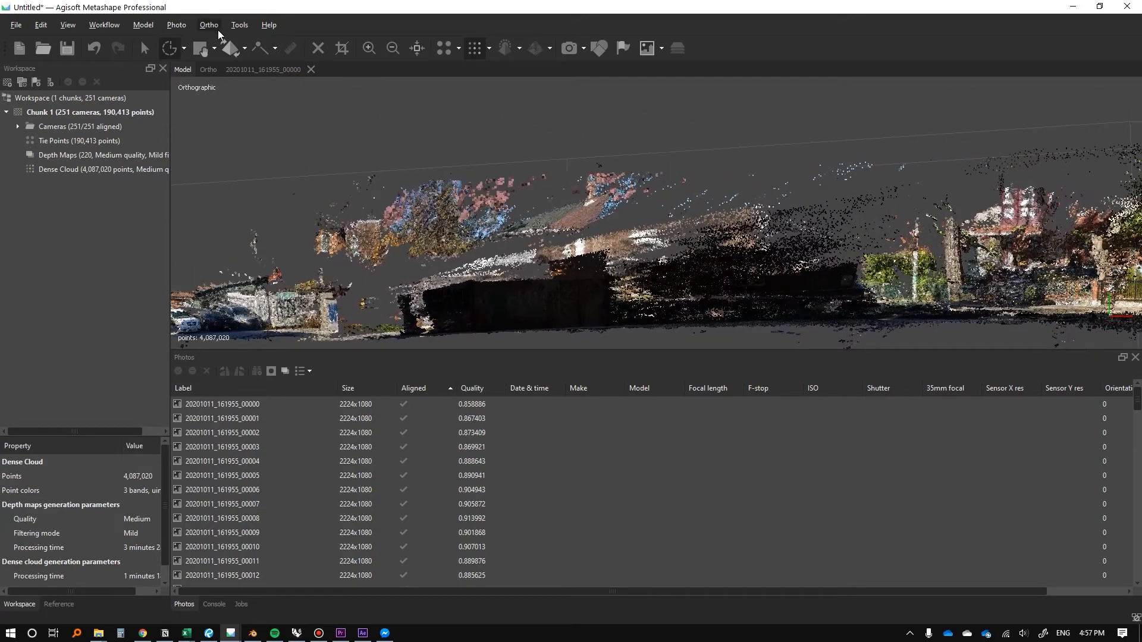
Re-run Select Points by Color on the sky blue with tolerance 34
{"action": "left_click", "coordinate": [239, 24]}
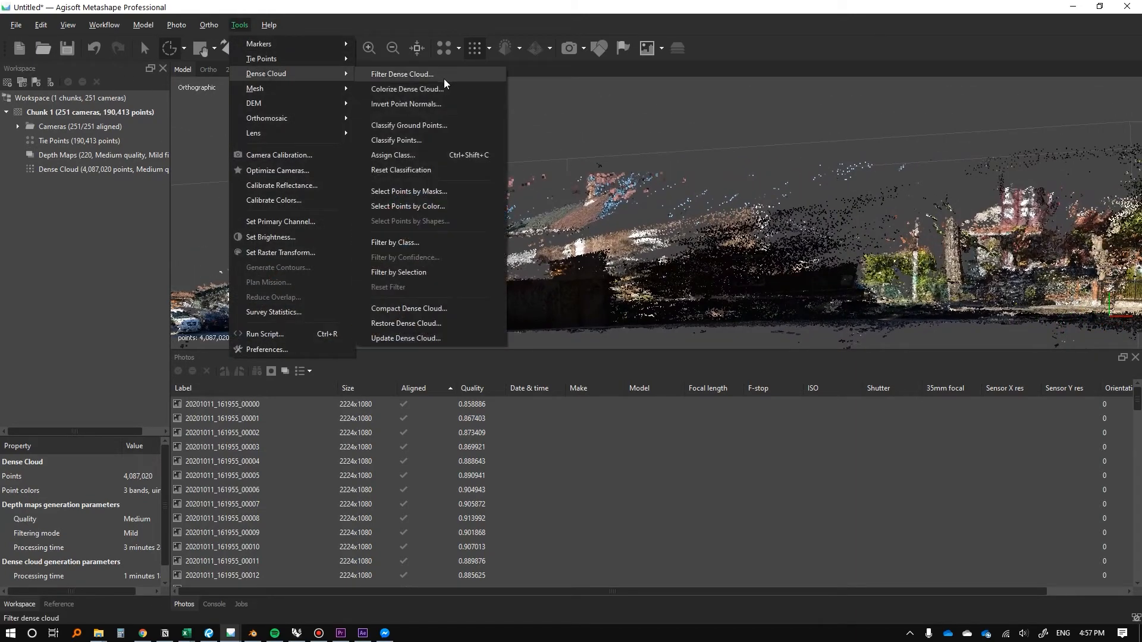
{"action": "mouse_move", "coordinate": [408, 206]}
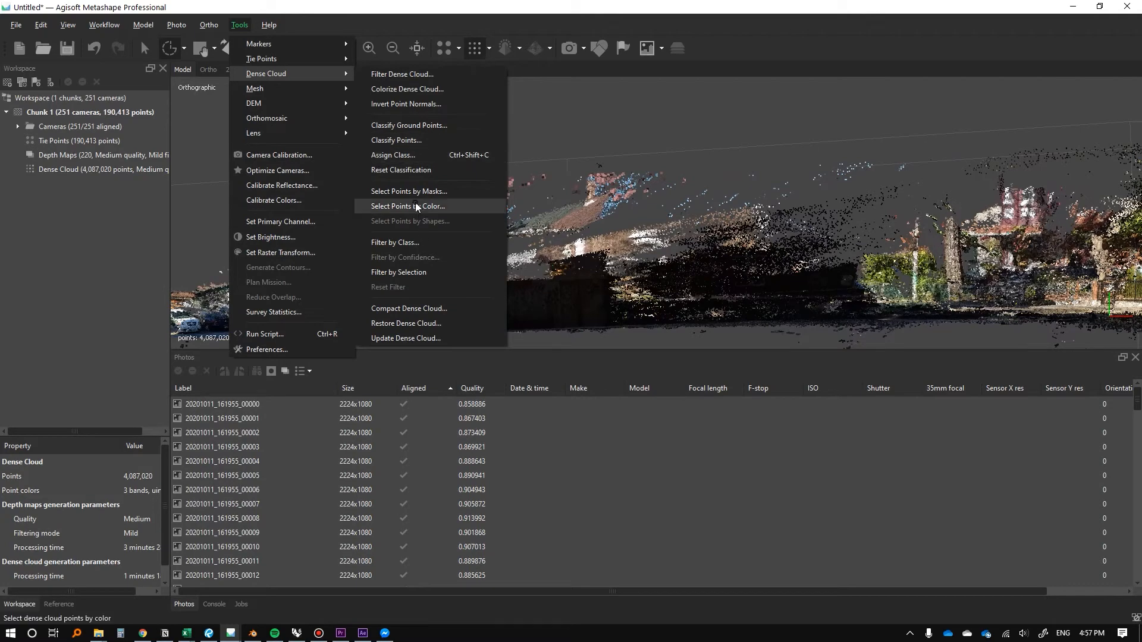
{"action": "left_click", "coordinate": [409, 206]}
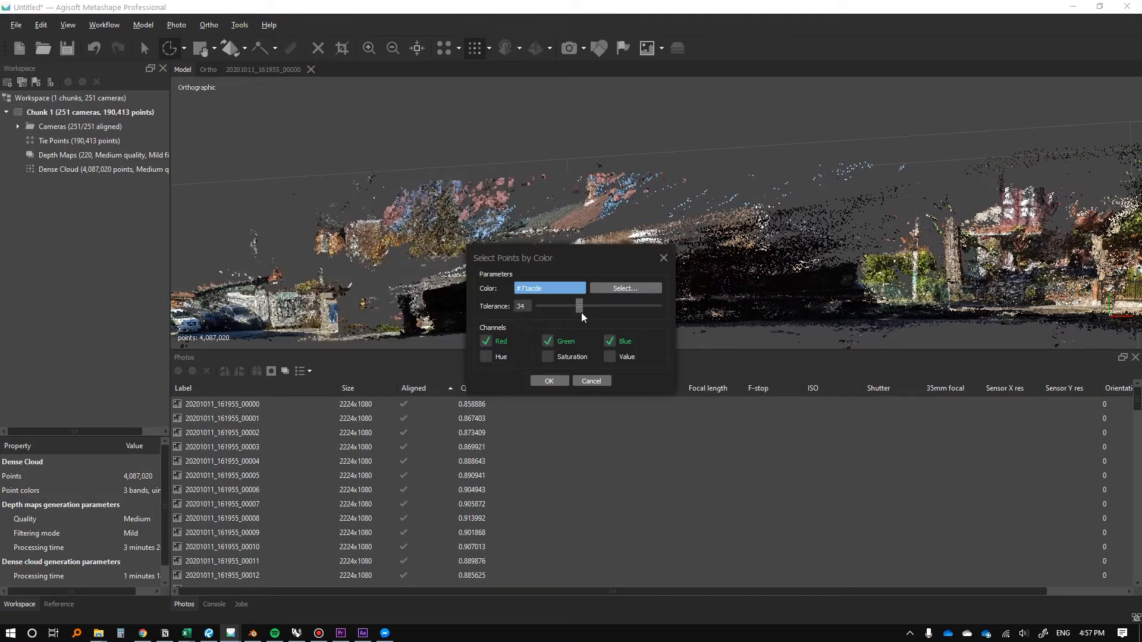
{"action": "left_click", "coordinate": [548, 380]}
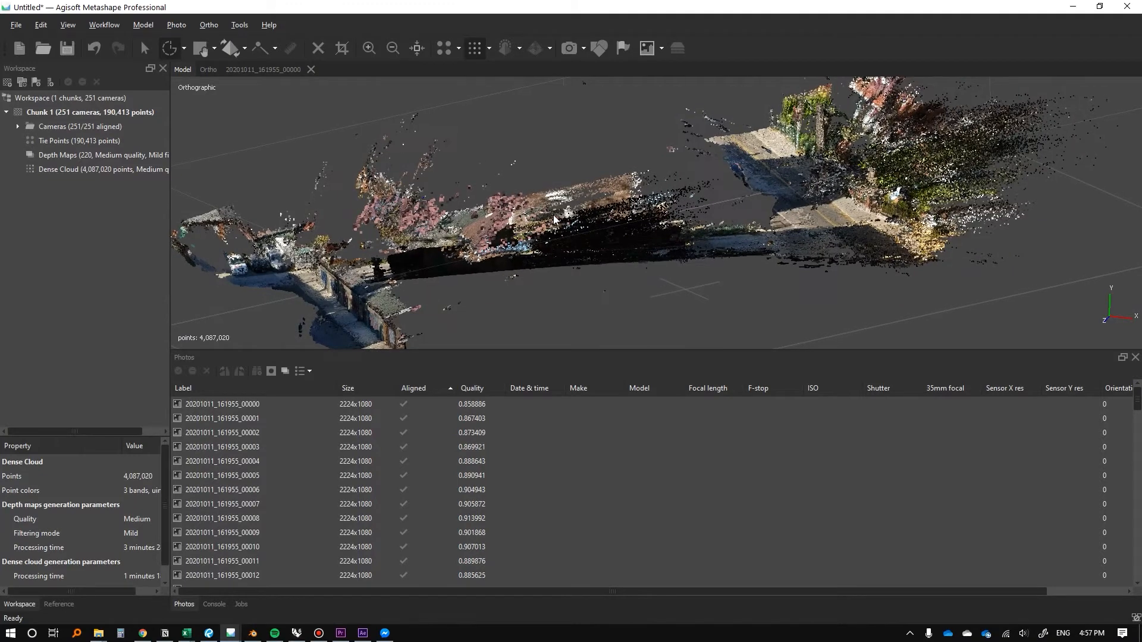
{"action": "left_click_drag", "start_coordinate": [553, 219], "coordinate": [343, 291]}
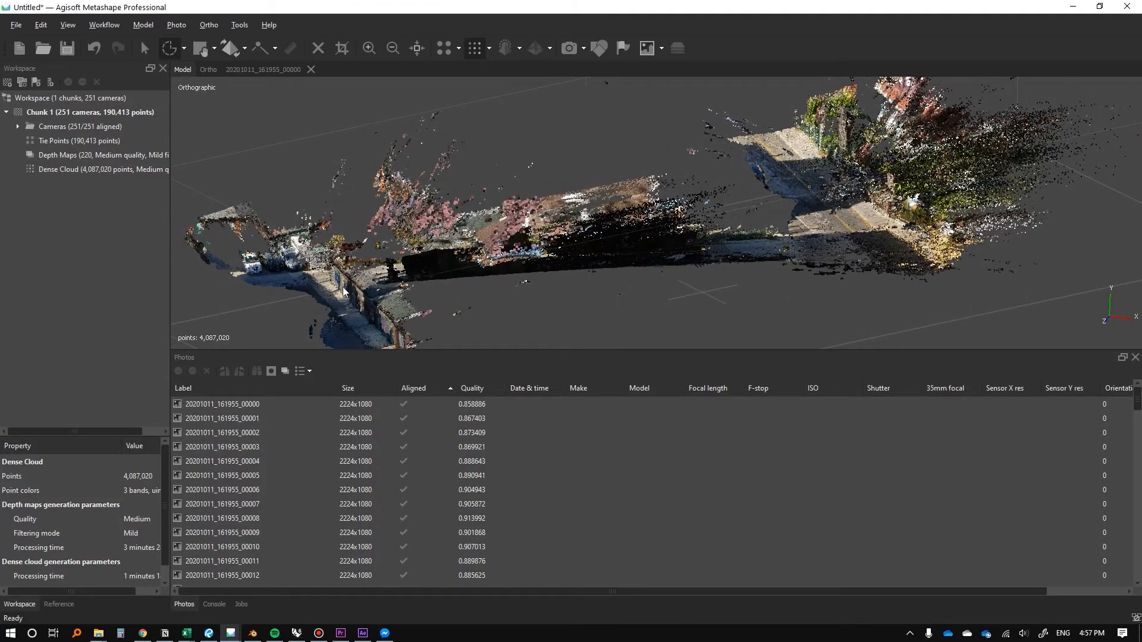
{"action": "left_click", "coordinate": [239, 23]}
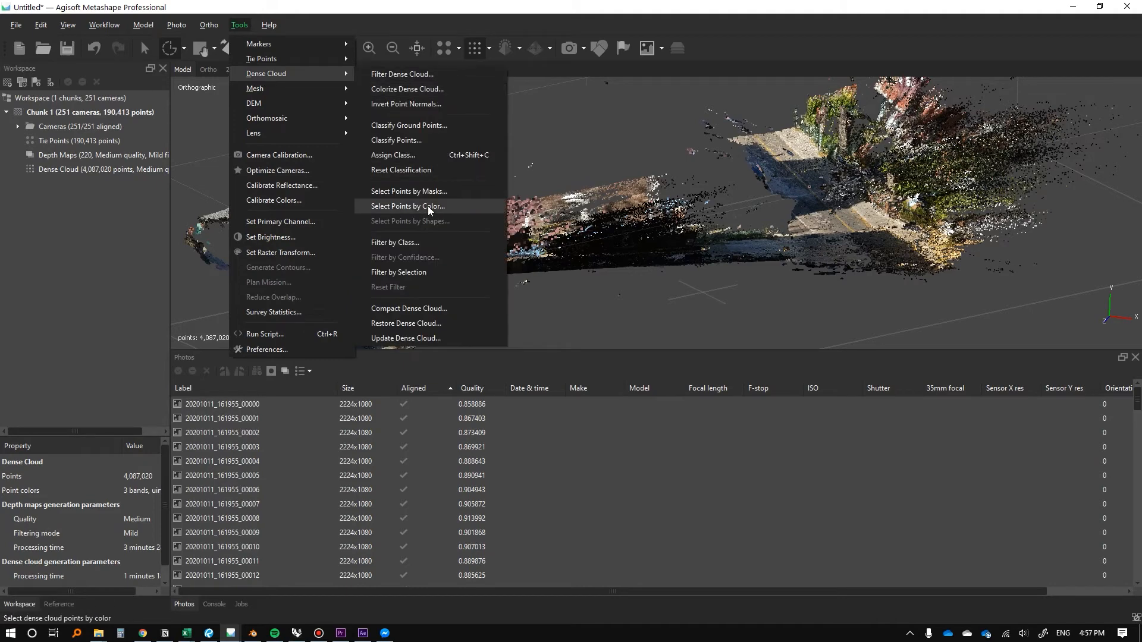
Raise the colour tolerance to 46, select the sky points and delete them, leaving 4,038,647 points
{"action": "left_click", "coordinate": [407, 206]}
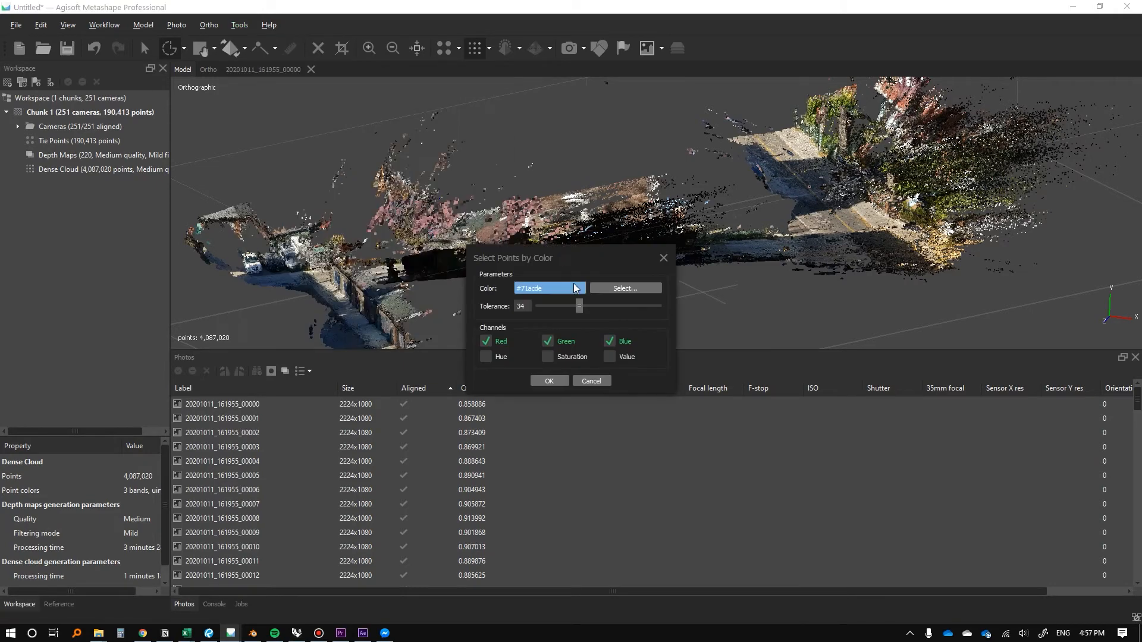
{"action": "left_click_drag", "start_coordinate": [579, 306], "coordinate": [597, 305]}
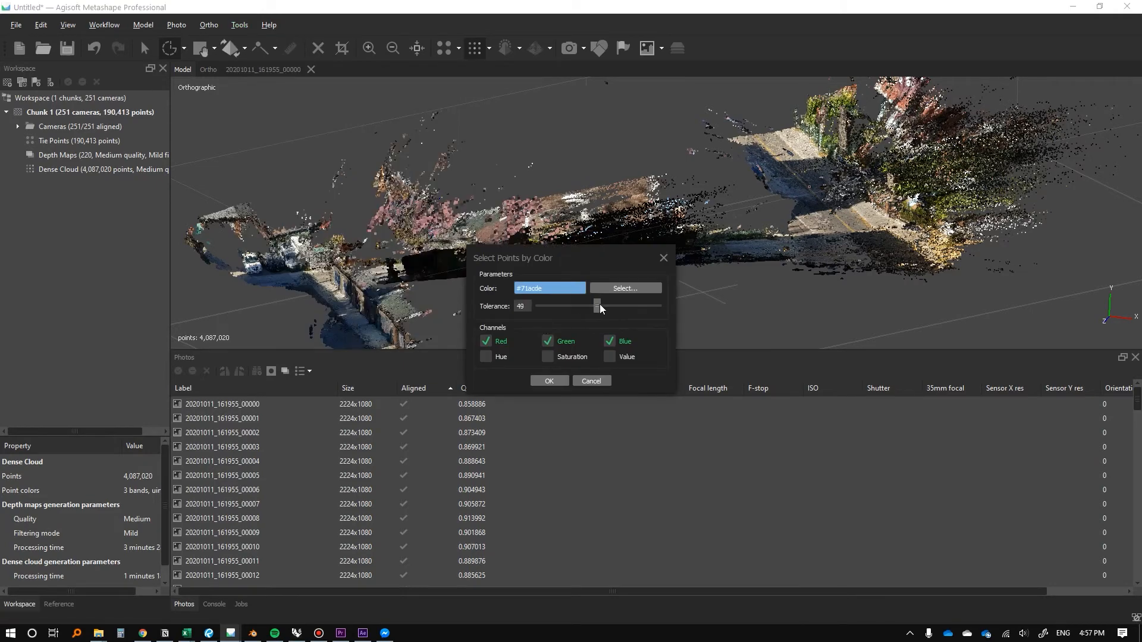
{"action": "left_click", "coordinate": [591, 381]}
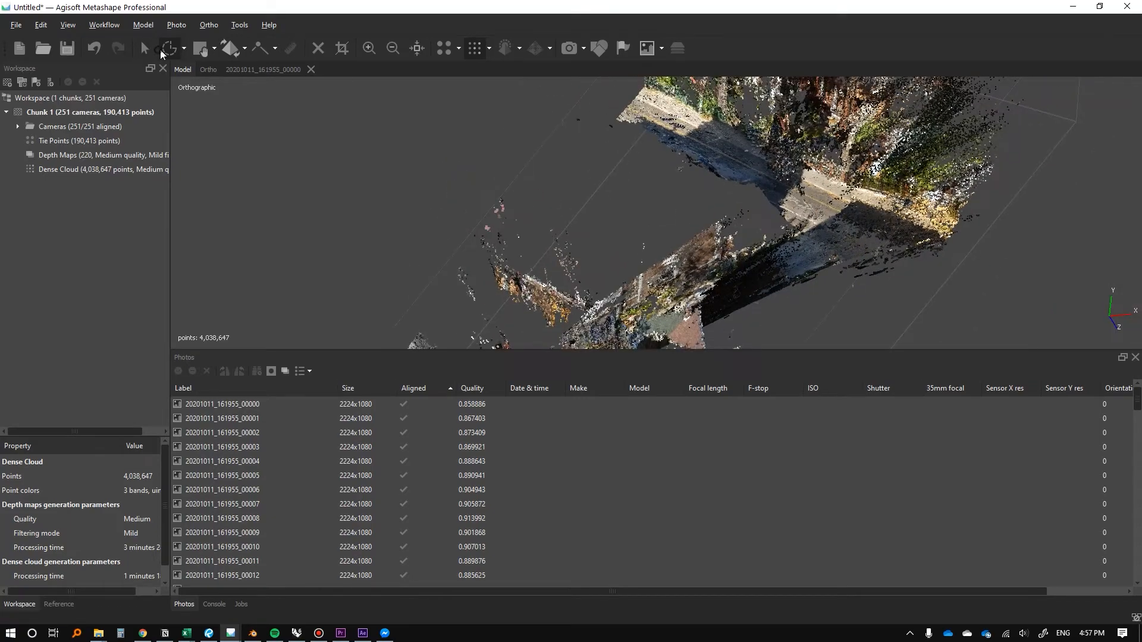
Rectangle-select and delete more stray points, leaving 4,037,041, then orbit to check for noise
{"action": "left_click", "coordinate": [183, 48]}
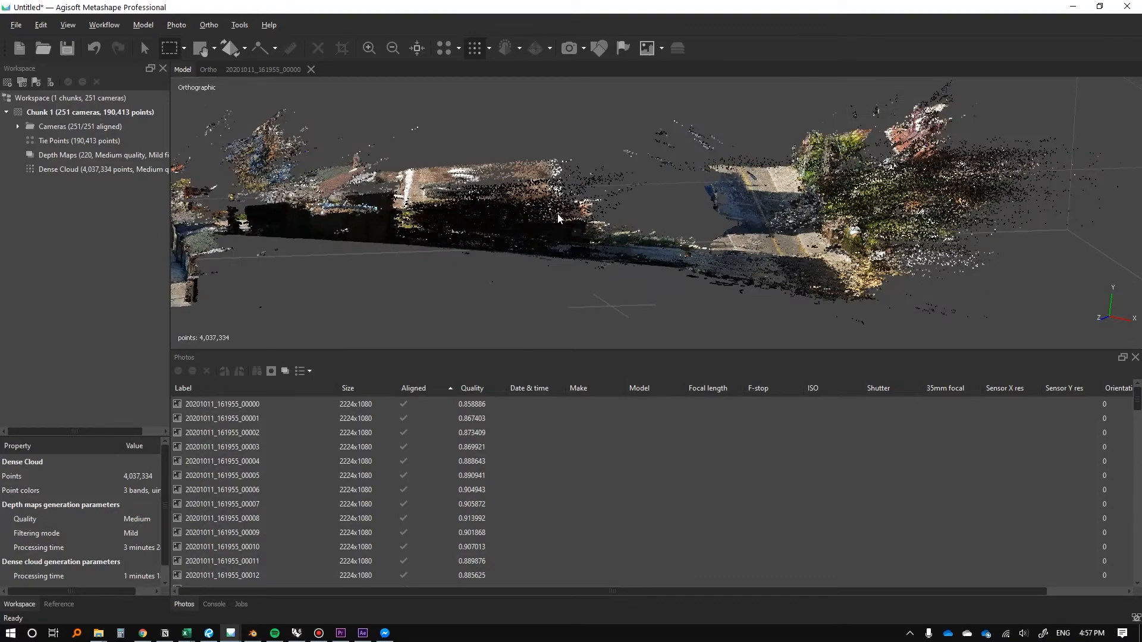
{"action": "left_click_drag", "start_coordinate": [560, 219], "coordinate": [590, 217]}
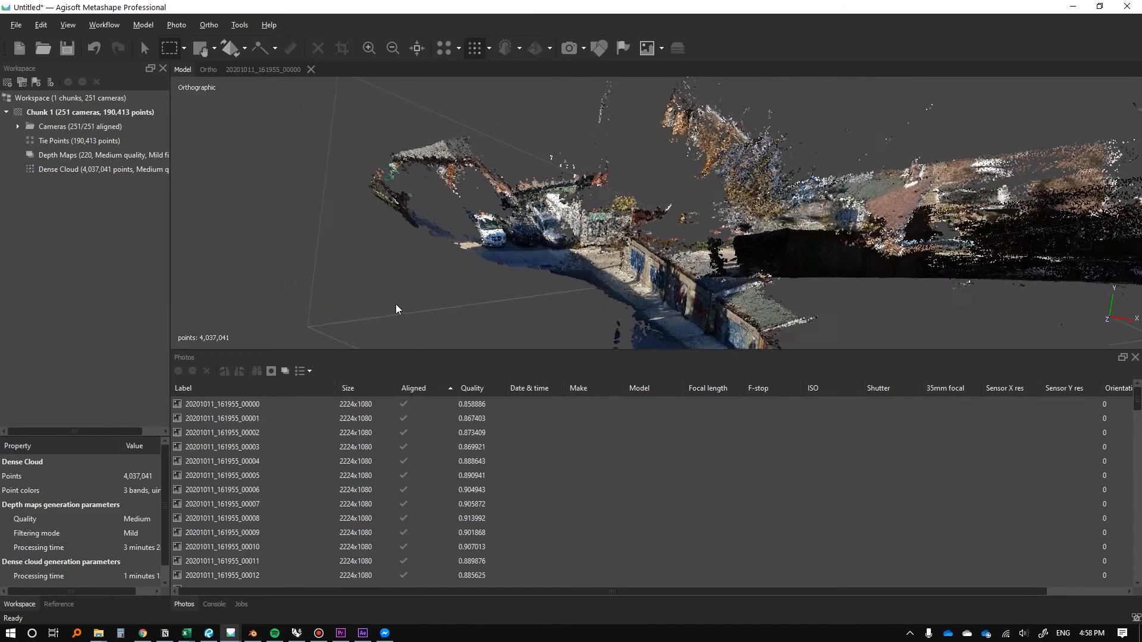
{"action": "left_click_drag", "start_coordinate": [397, 310], "coordinate": [597, 232]}
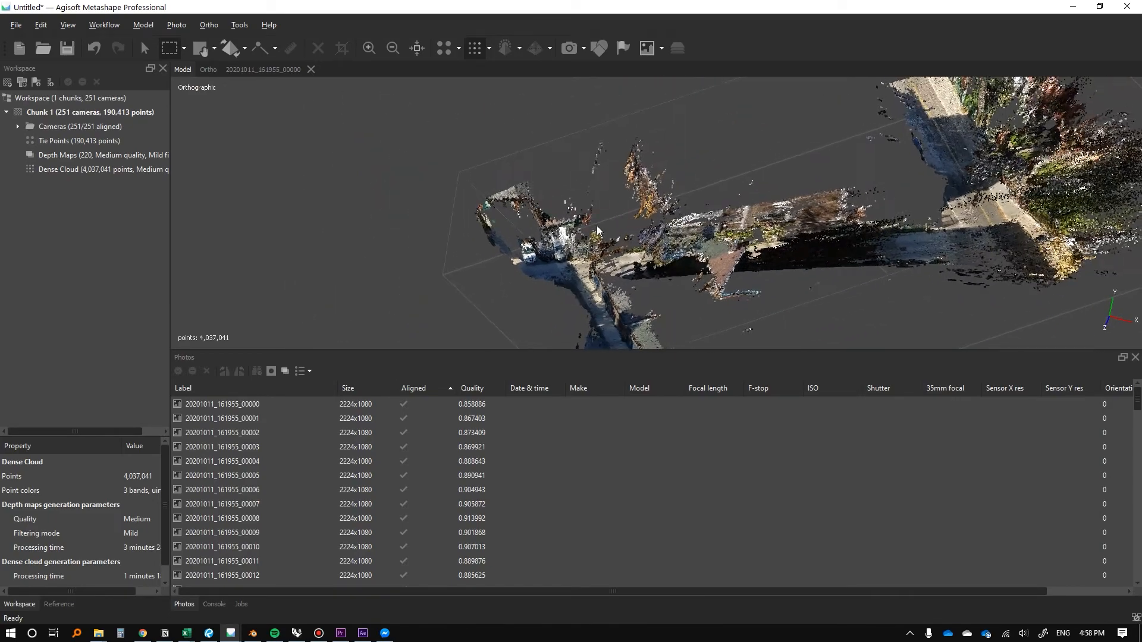
{"action": "left_click_drag", "start_coordinate": [597, 230], "coordinate": [622, 275]}
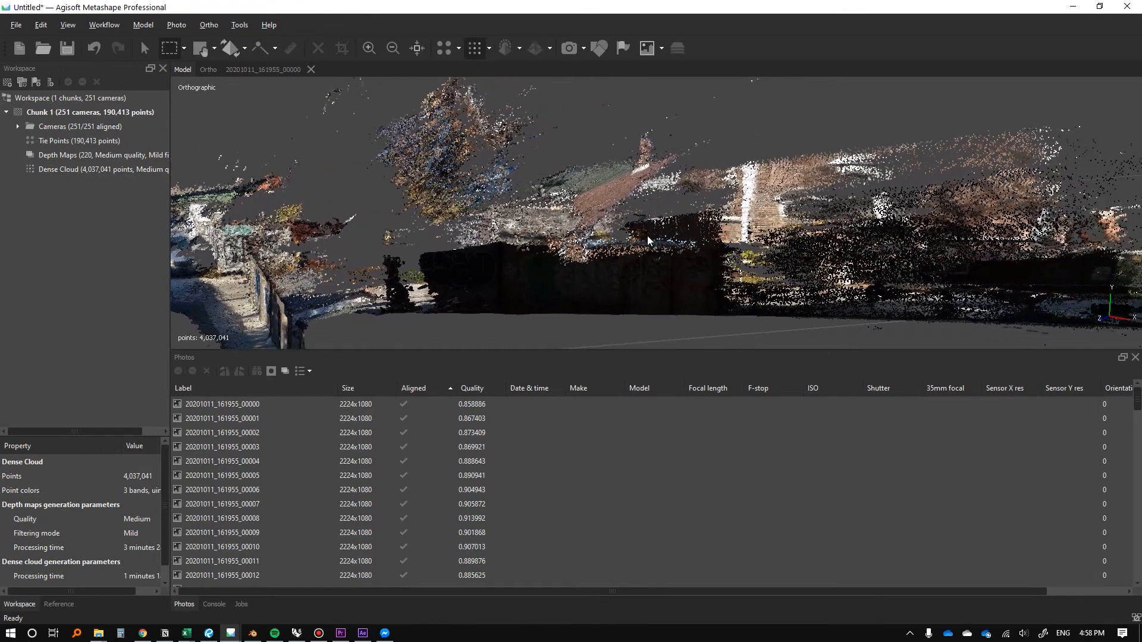
{"action": "mouse_move", "coordinate": [435, 342]}
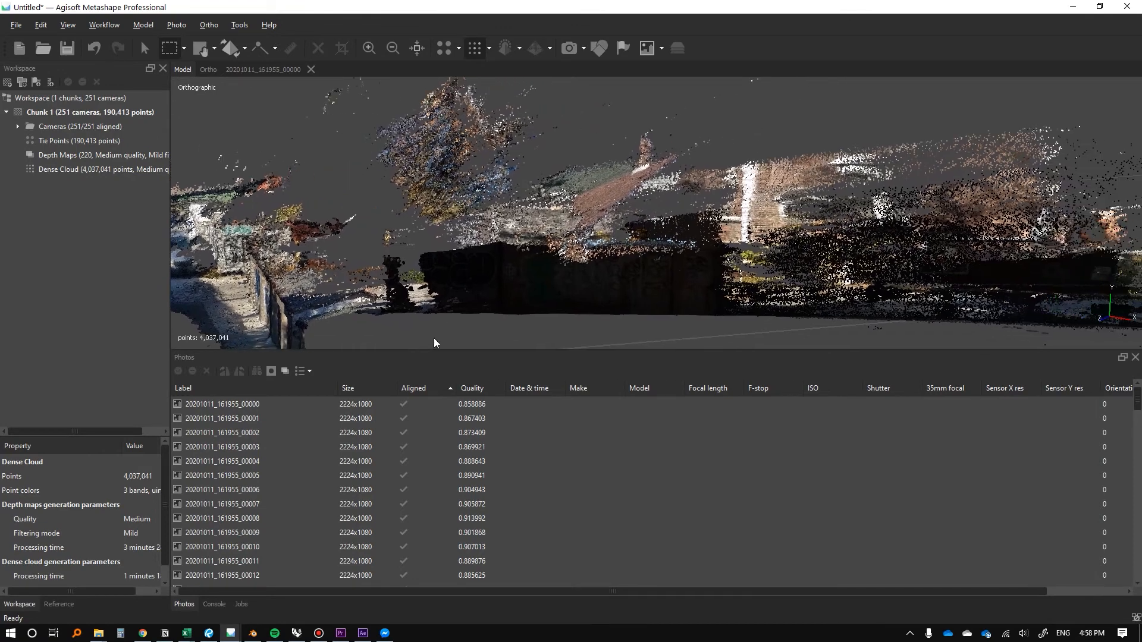